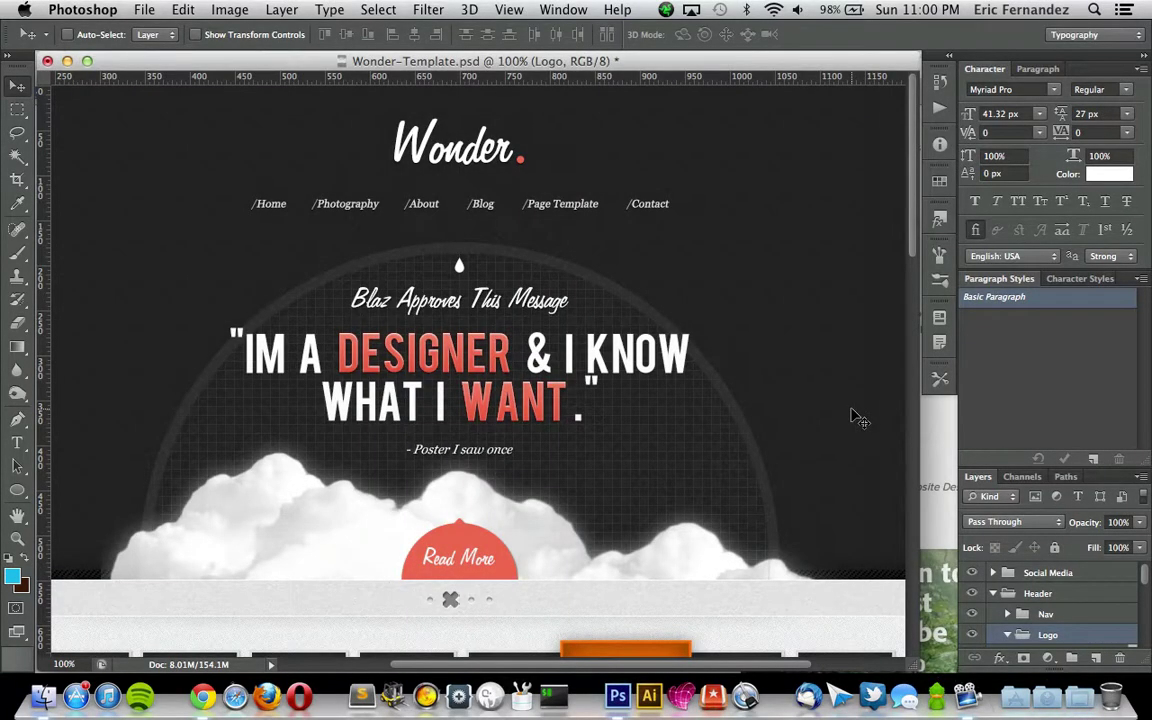
pyautogui.moveTo(793, 410)
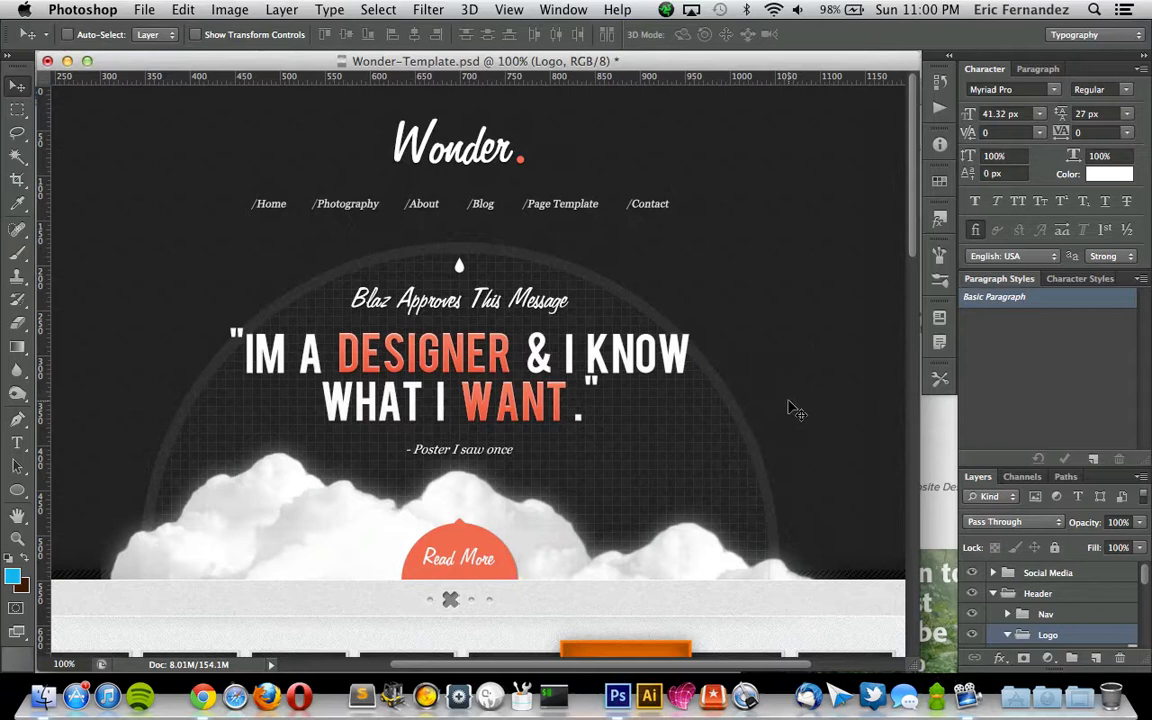
pyautogui.moveTo(938, 428)
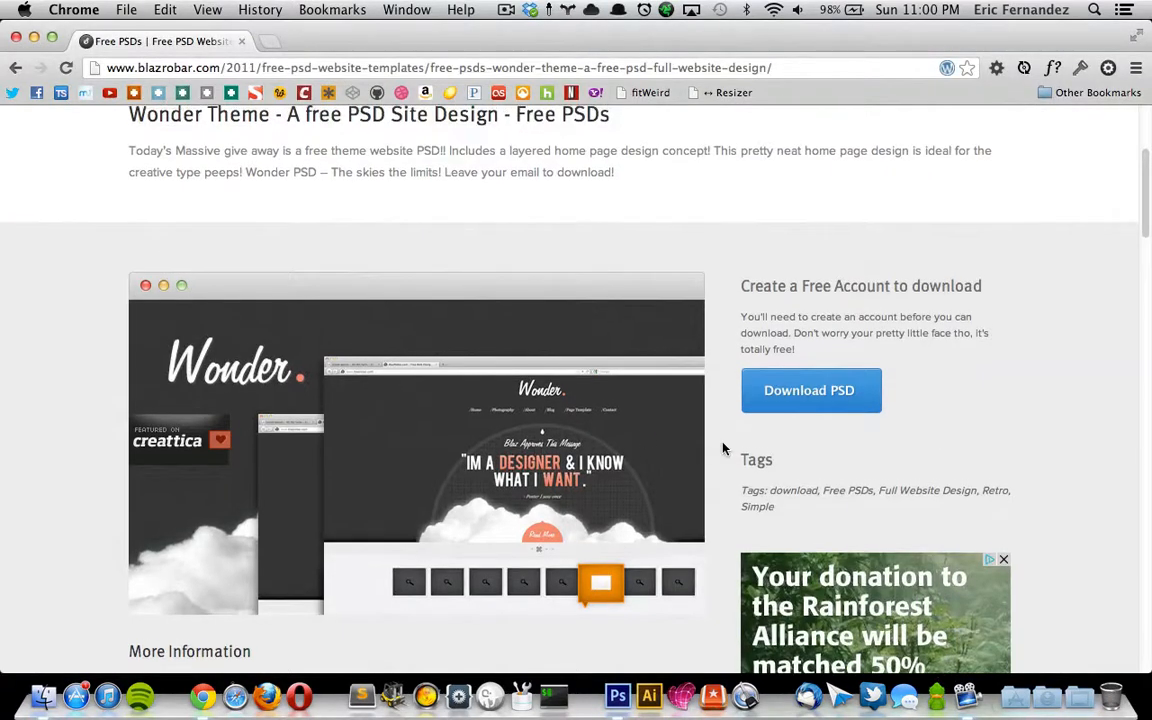
# - Scroll through the Blazrobar Wonder Theme PSD page in Chrome to review it
pyautogui.scroll(3)
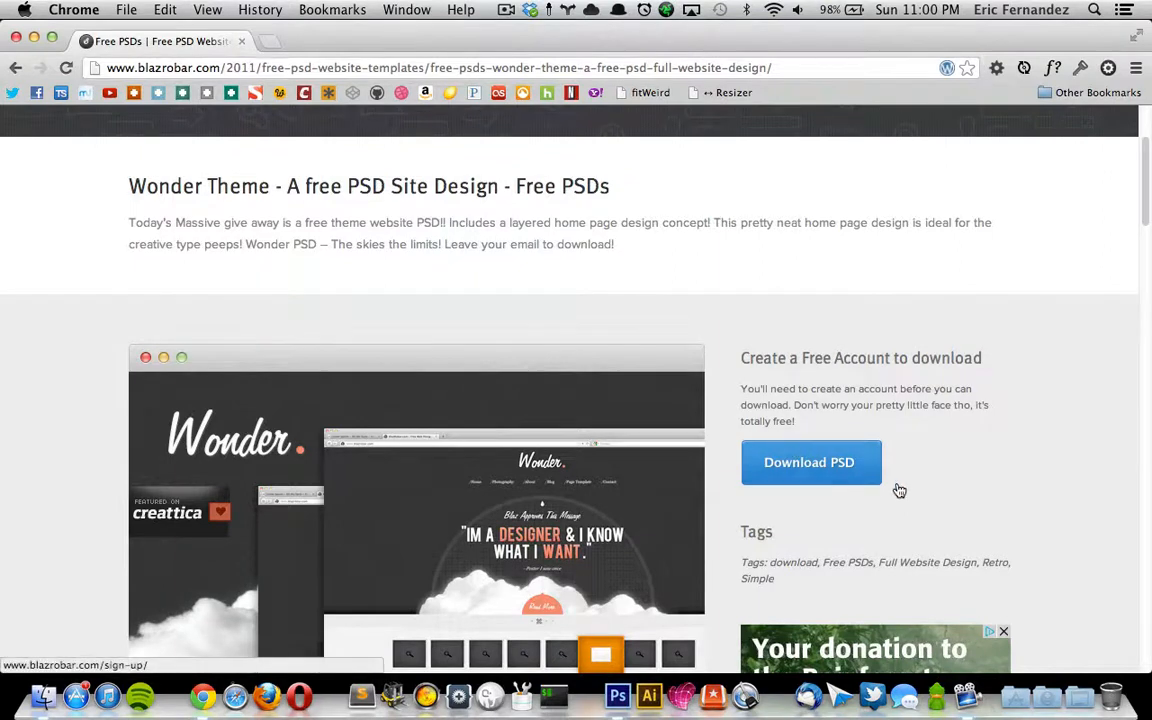
pyautogui.scroll(3)
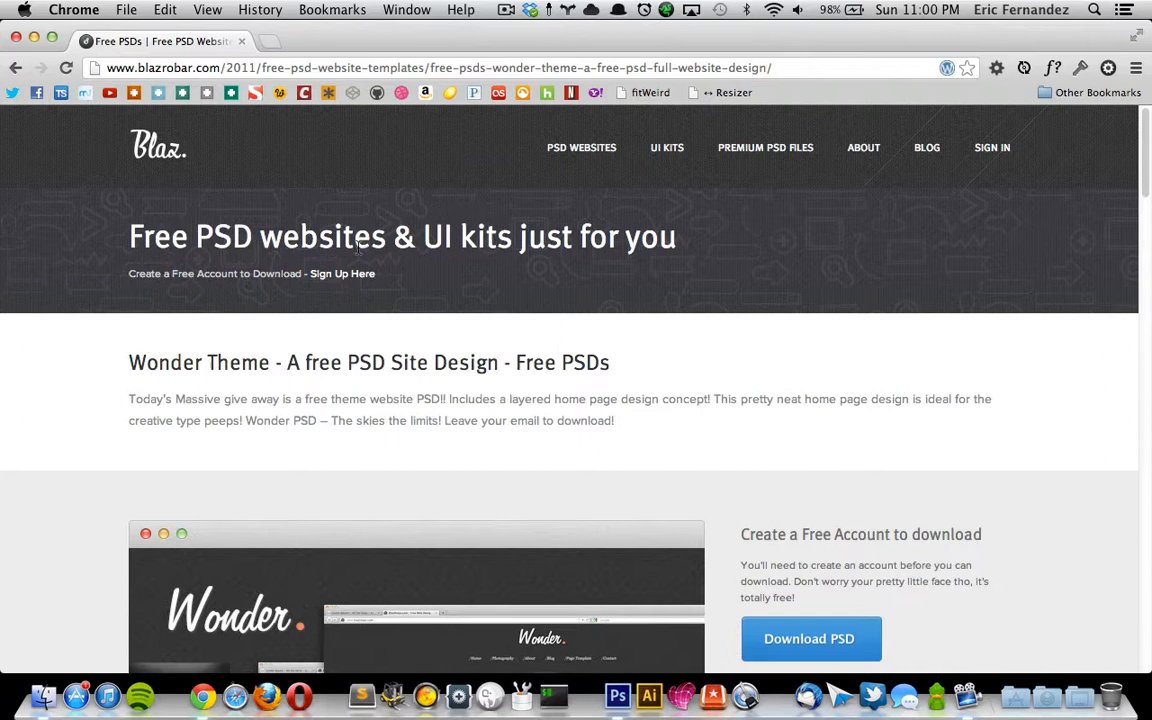
pyautogui.moveTo(582, 147)
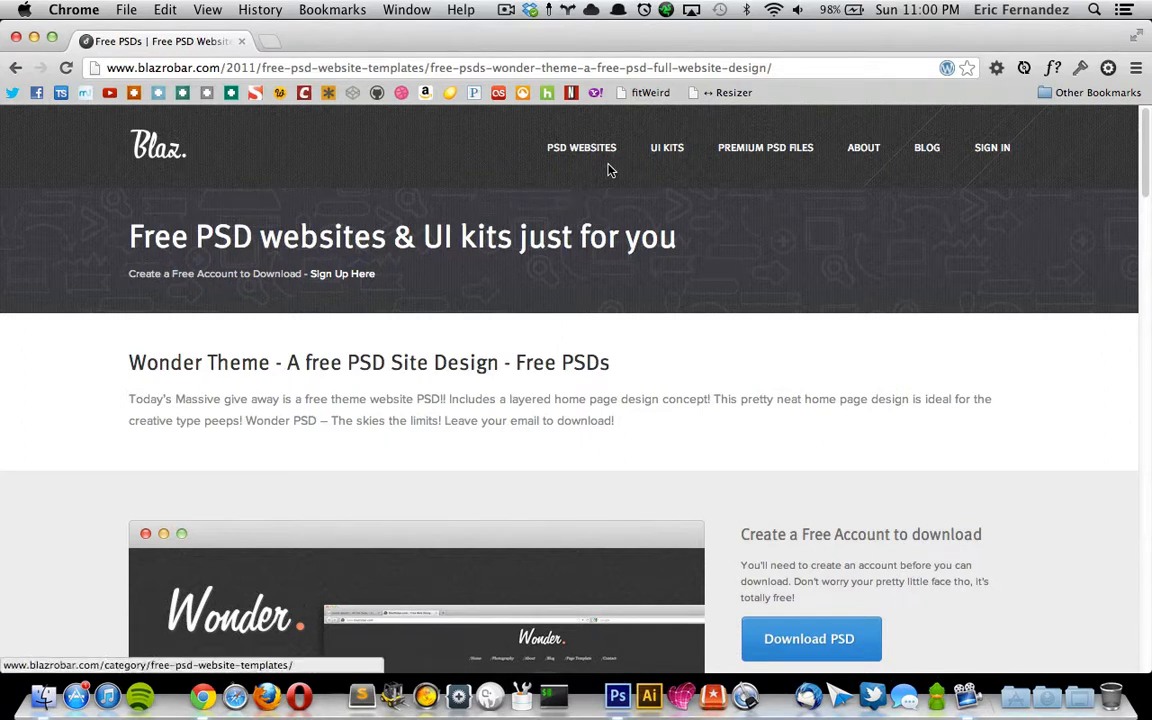
pyautogui.scroll(-3)
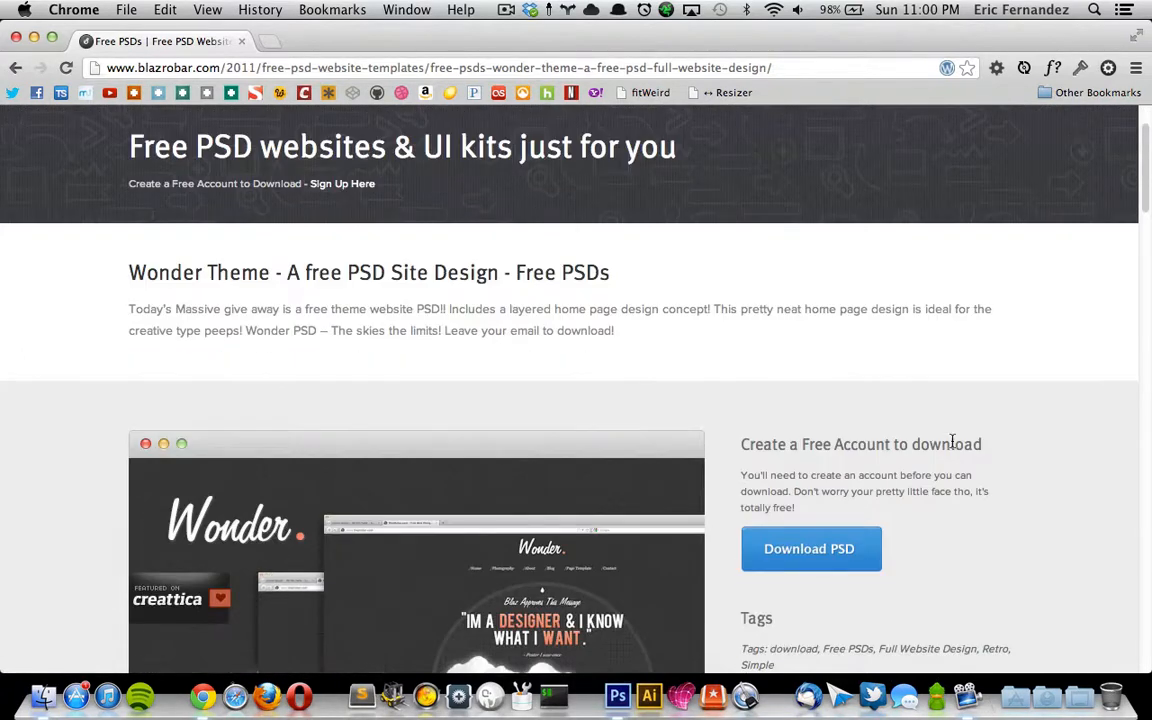
pyautogui.scroll(-3)
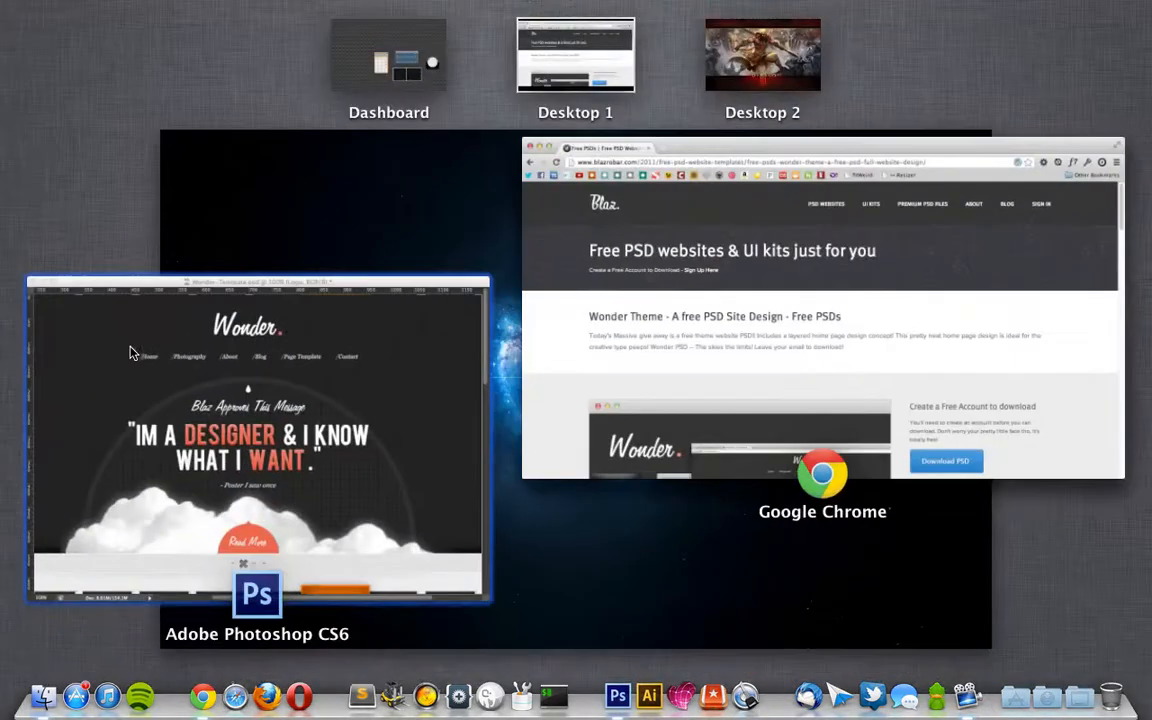
# - Back in the Wonder template, Option-click the Logo group's eye to hide all other layers
pyautogui.click(257, 440)
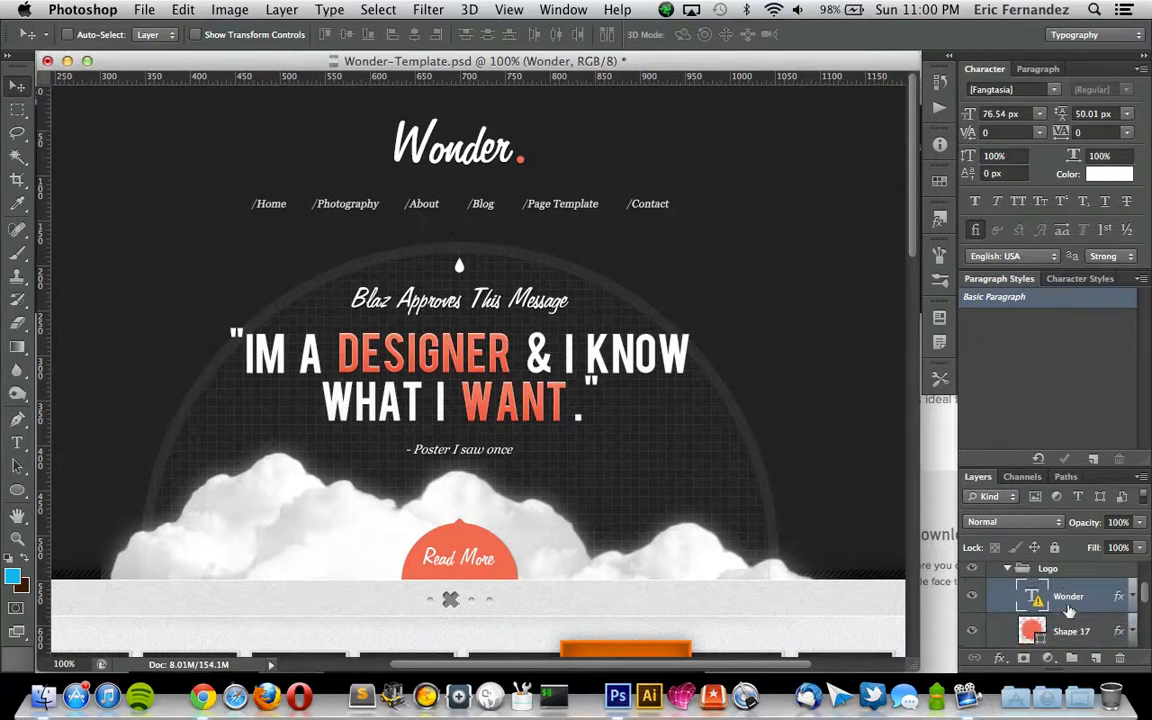
pyautogui.click(1048, 572)
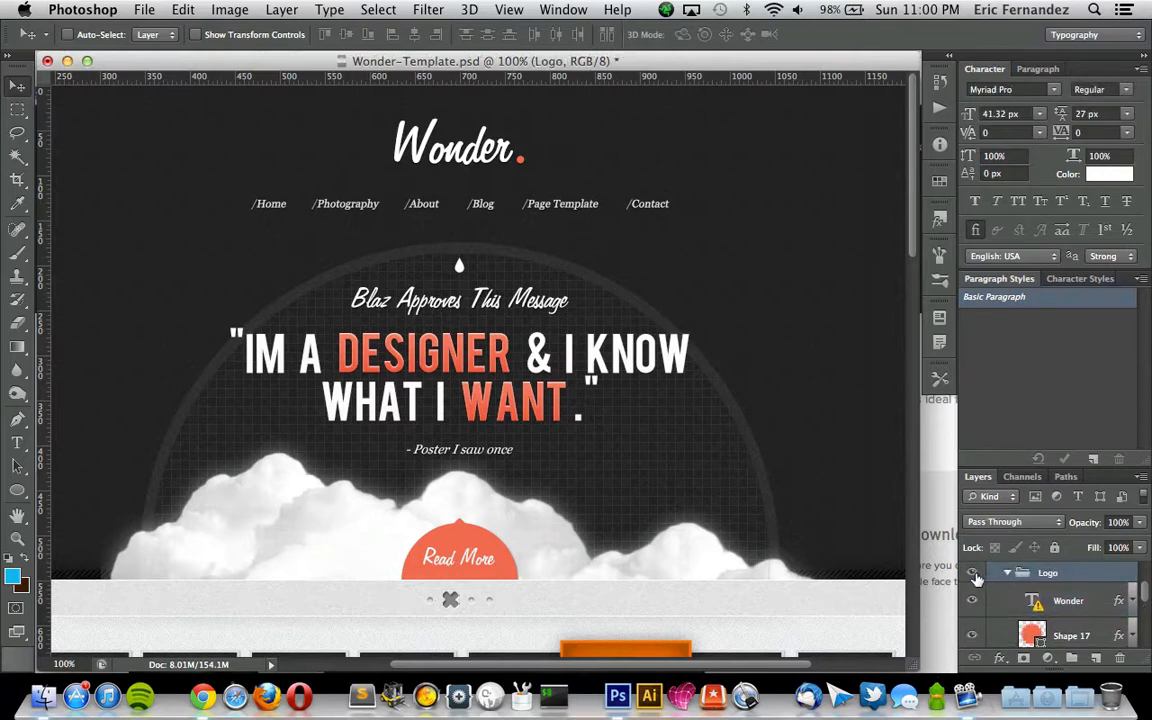
pyautogui.click(972, 573)
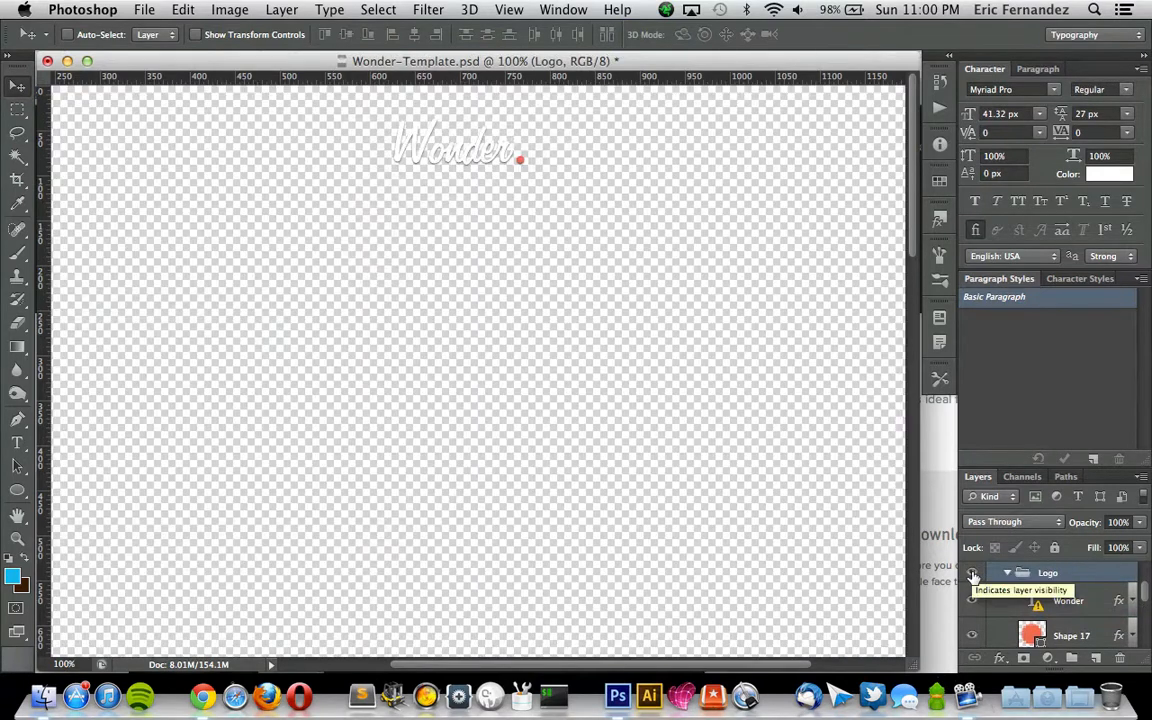
pyautogui.moveTo(98, 124)
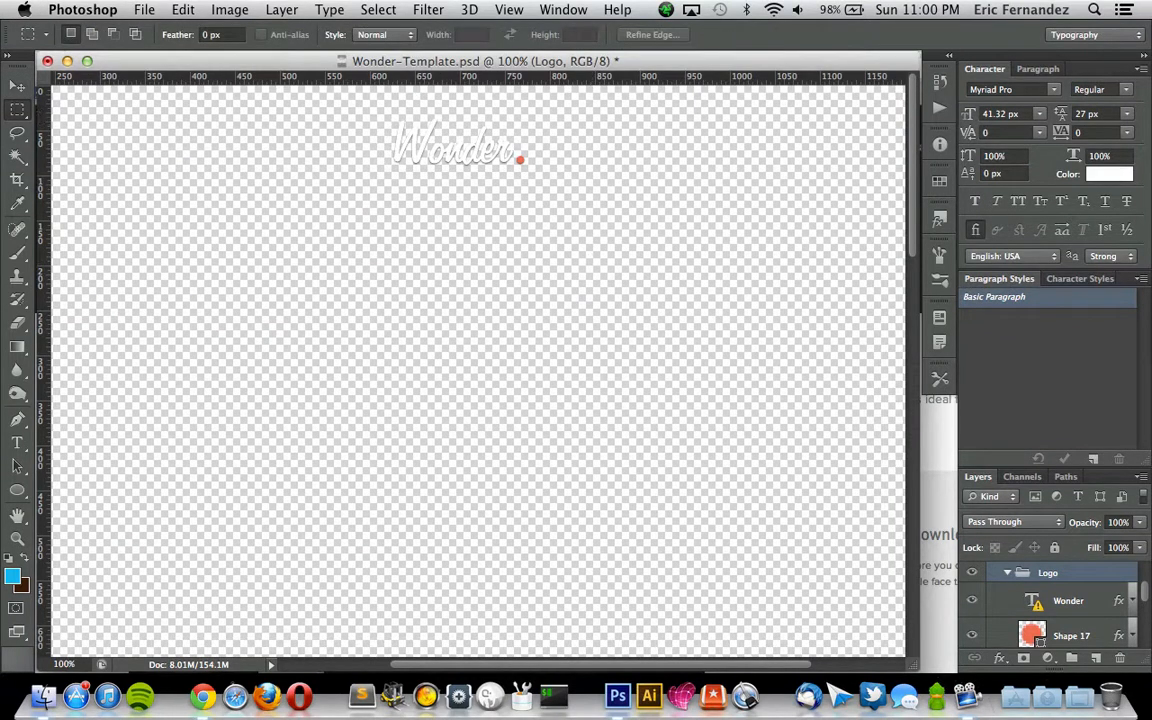
# - Copy the marqueed Wonder logo into a new document, hide its Background, then return to the template
pyautogui.moveTo(428, 133); pyautogui.dragTo(600, 281)
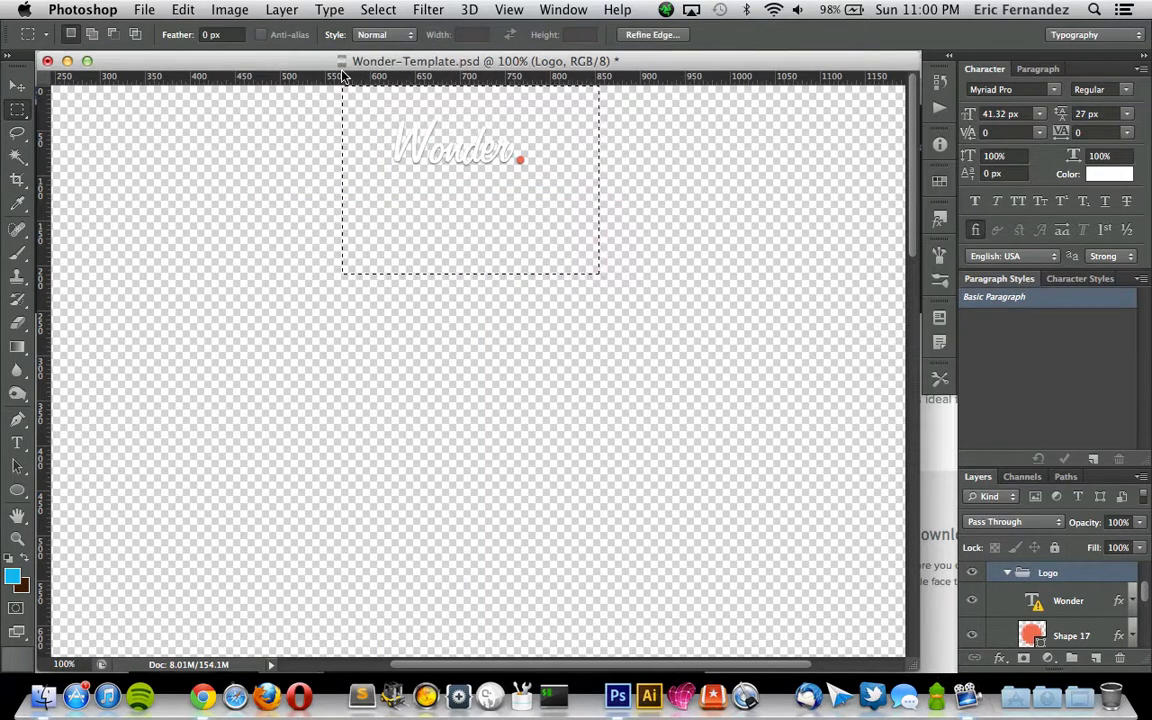
pyautogui.click(144, 9)
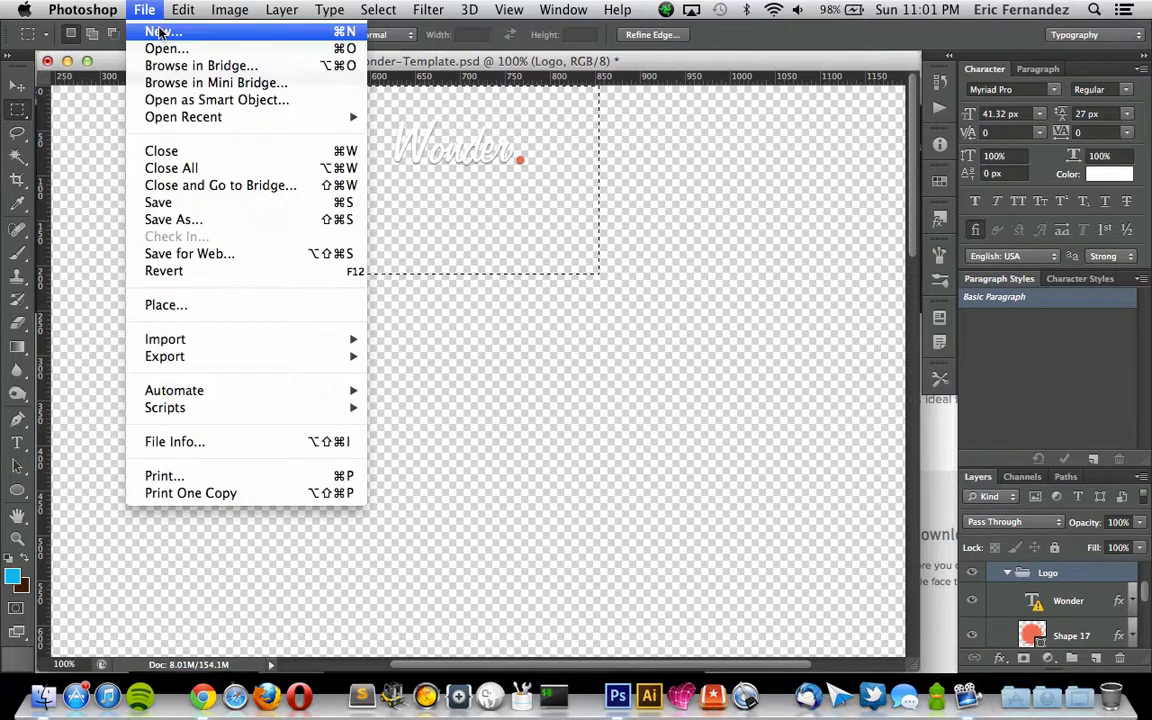
pyautogui.click(161, 31)
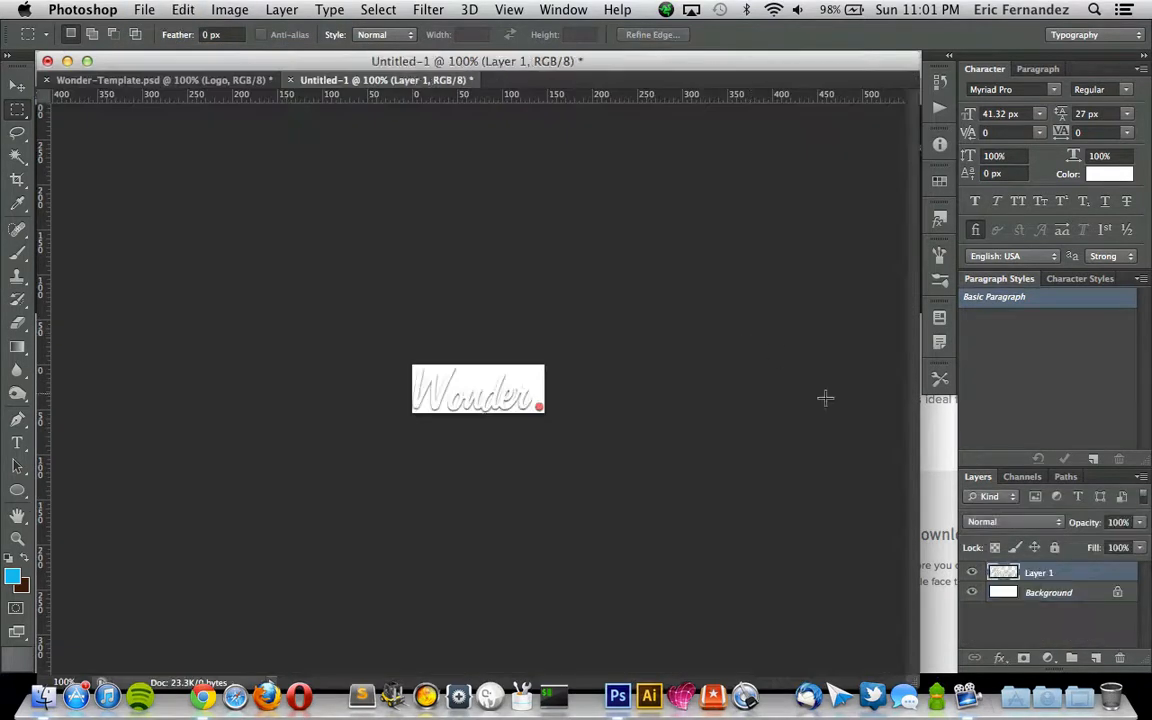
pyautogui.click(971, 592)
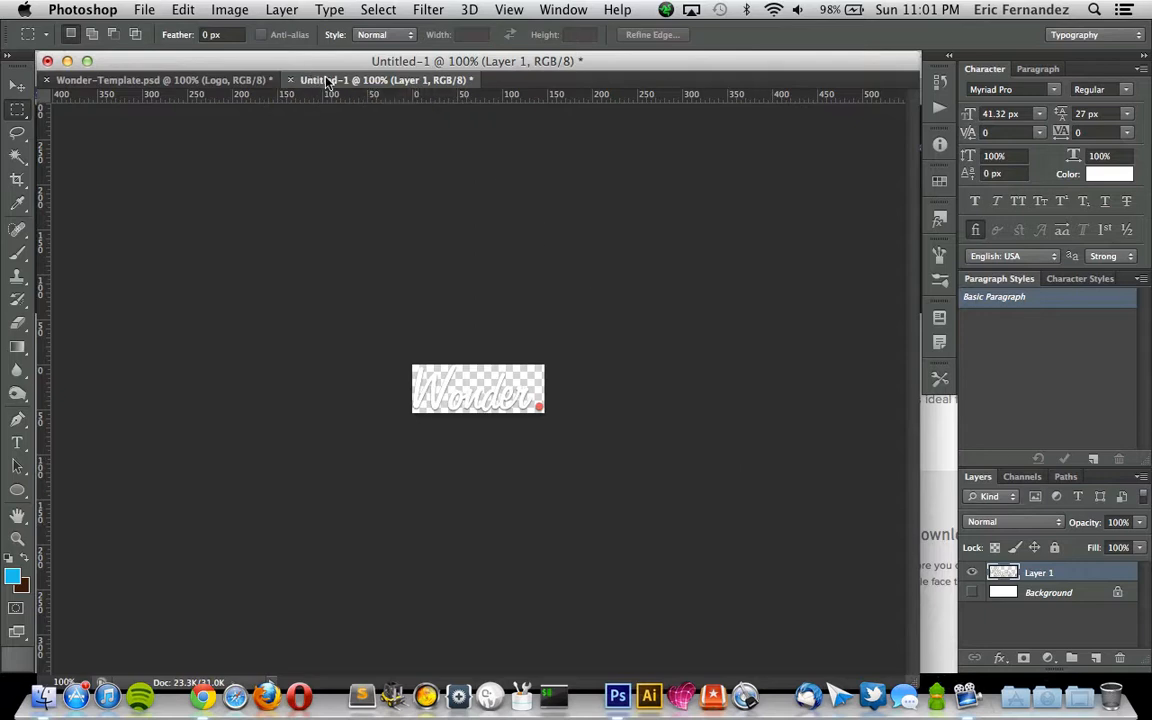
pyautogui.moveTo(305, 88)
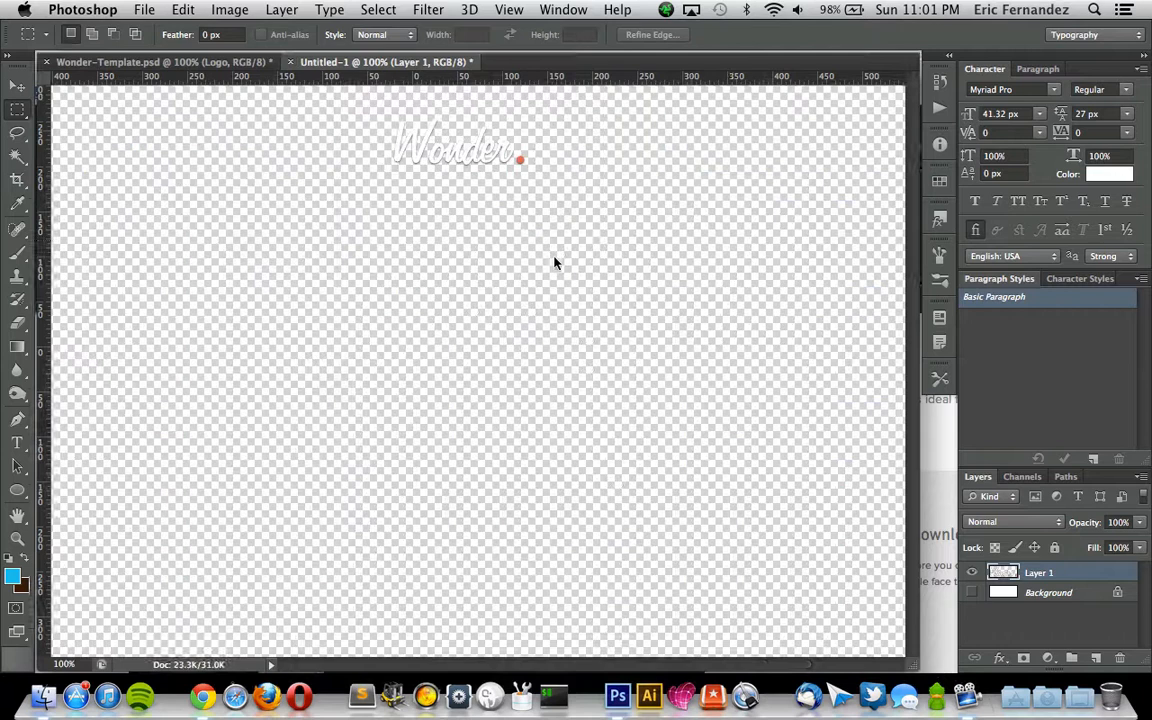
pyautogui.click(160, 61)
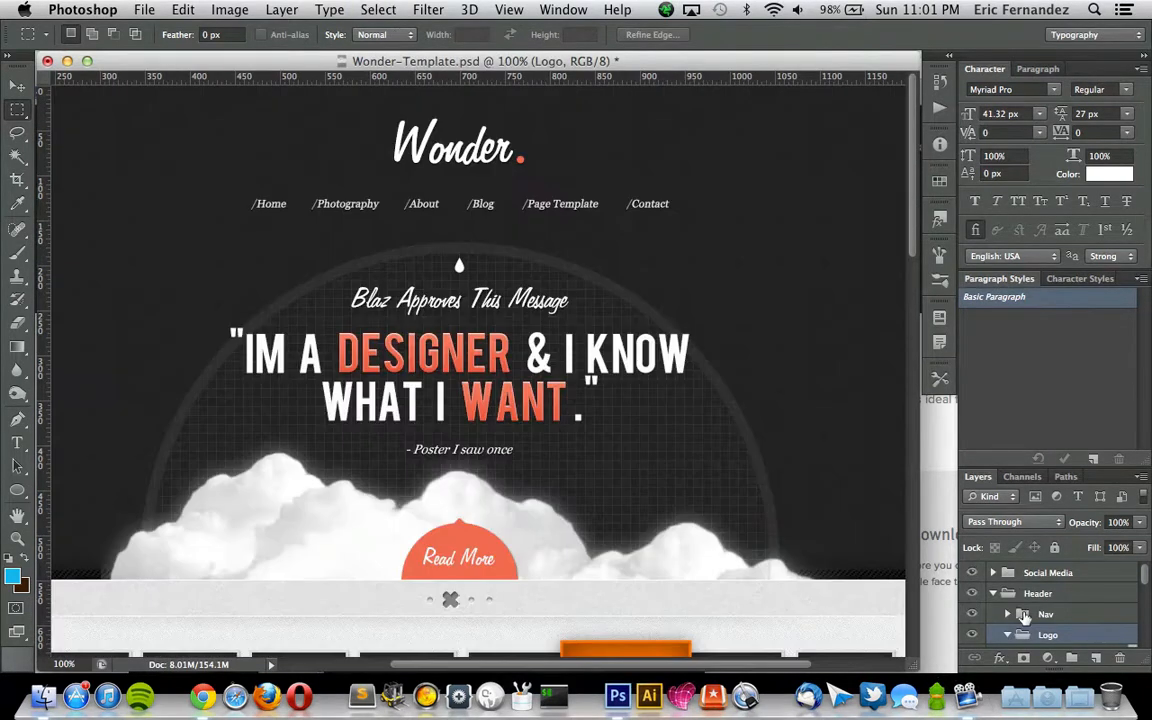
# - Duplicate the Logo group with Document set to New
pyautogui.click(1007, 635)
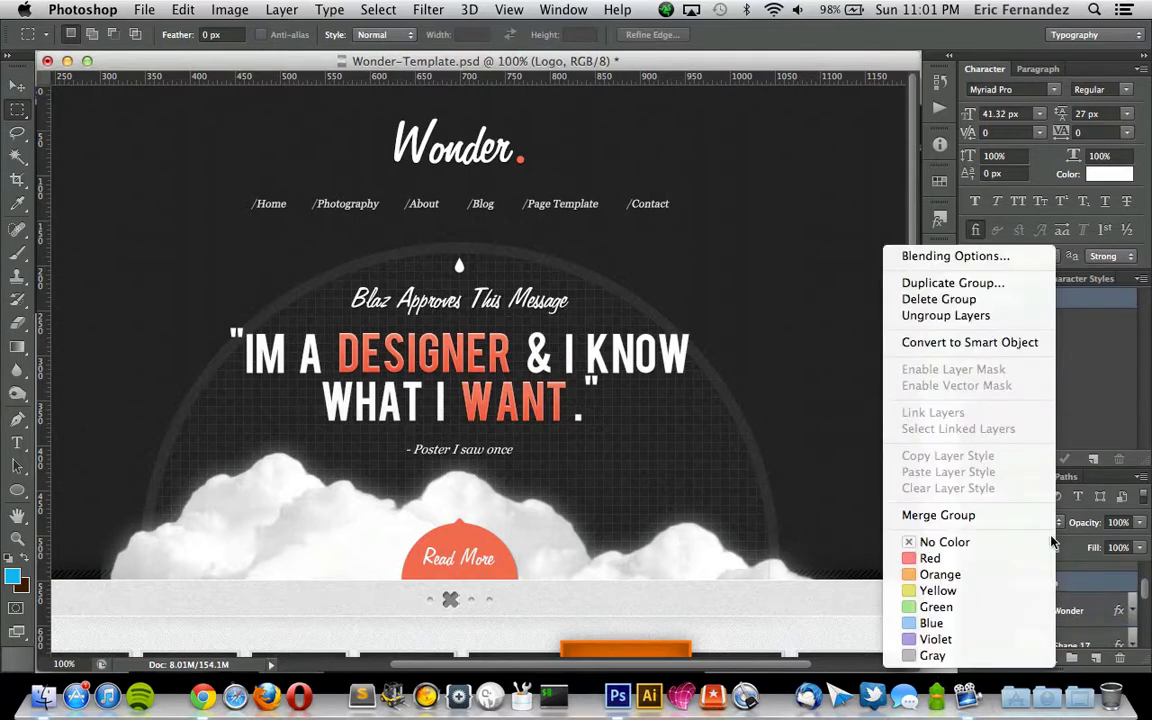
pyautogui.moveTo(952, 283)
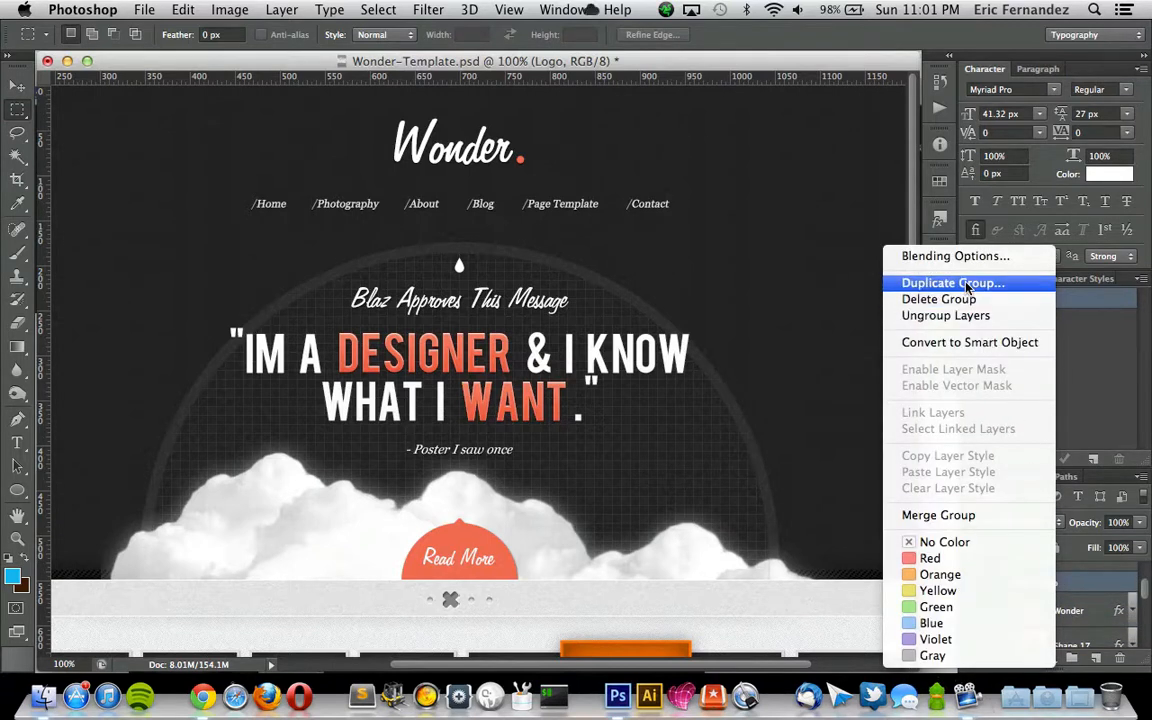
pyautogui.click(951, 283)
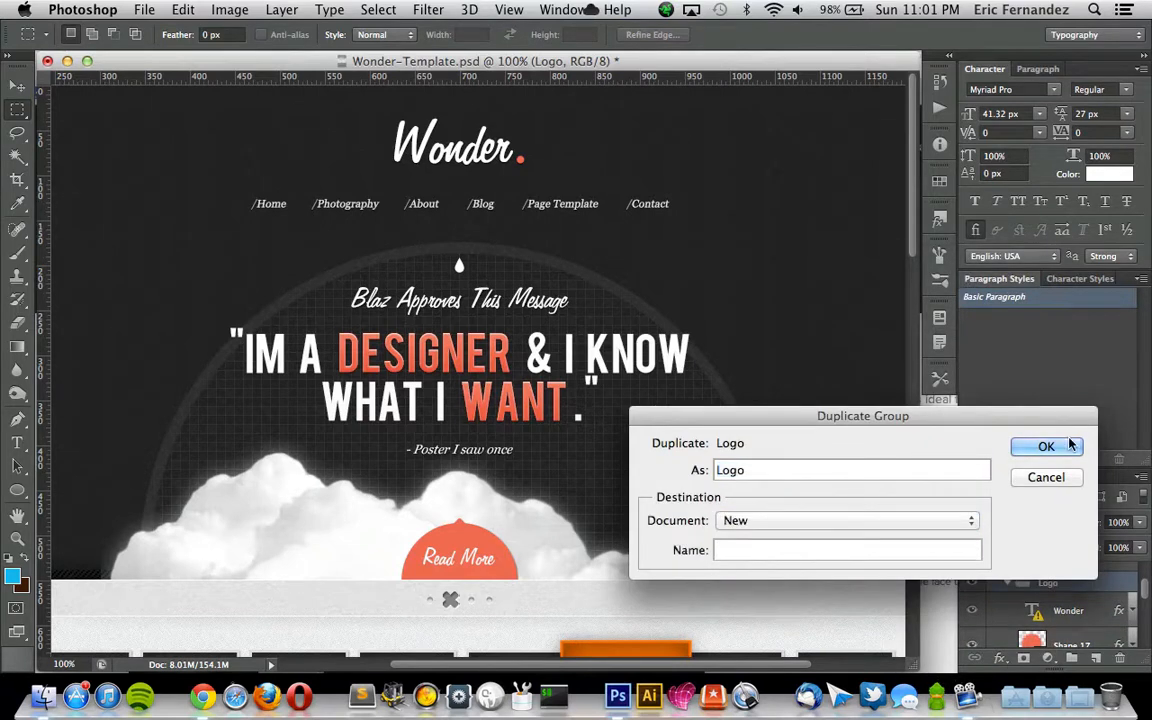
pyautogui.click(1046, 446)
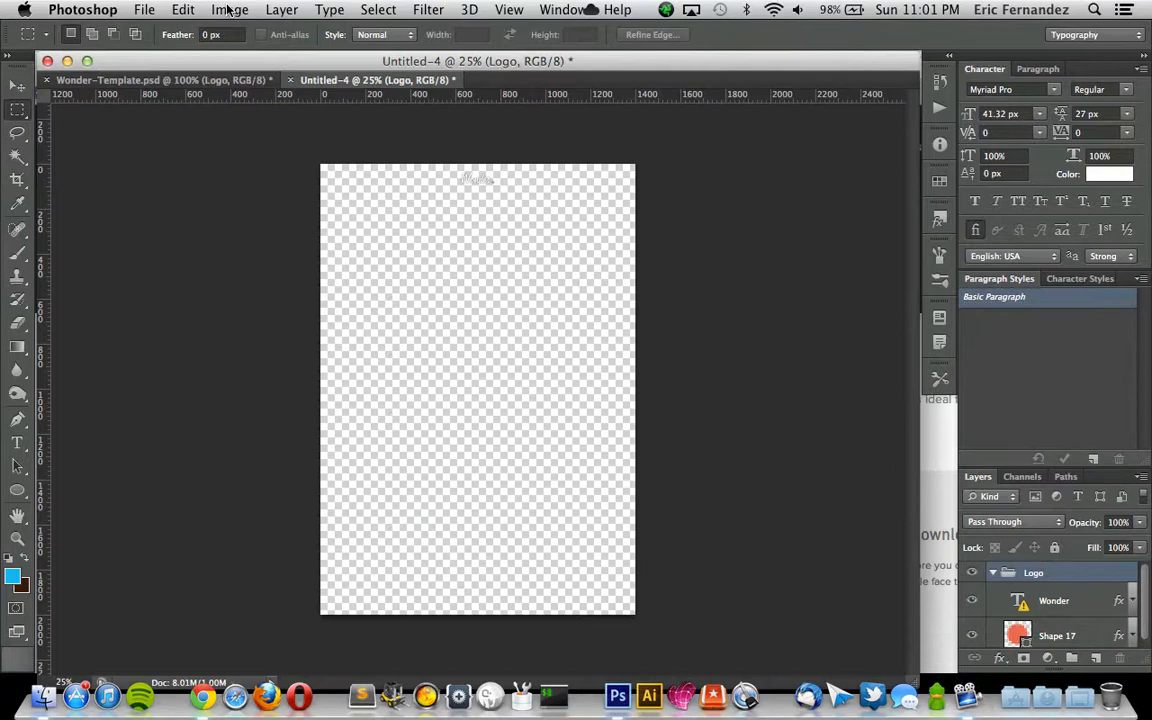
# - Trim the logo document on all four sides based on transparent pixels
pyautogui.click(229, 9)
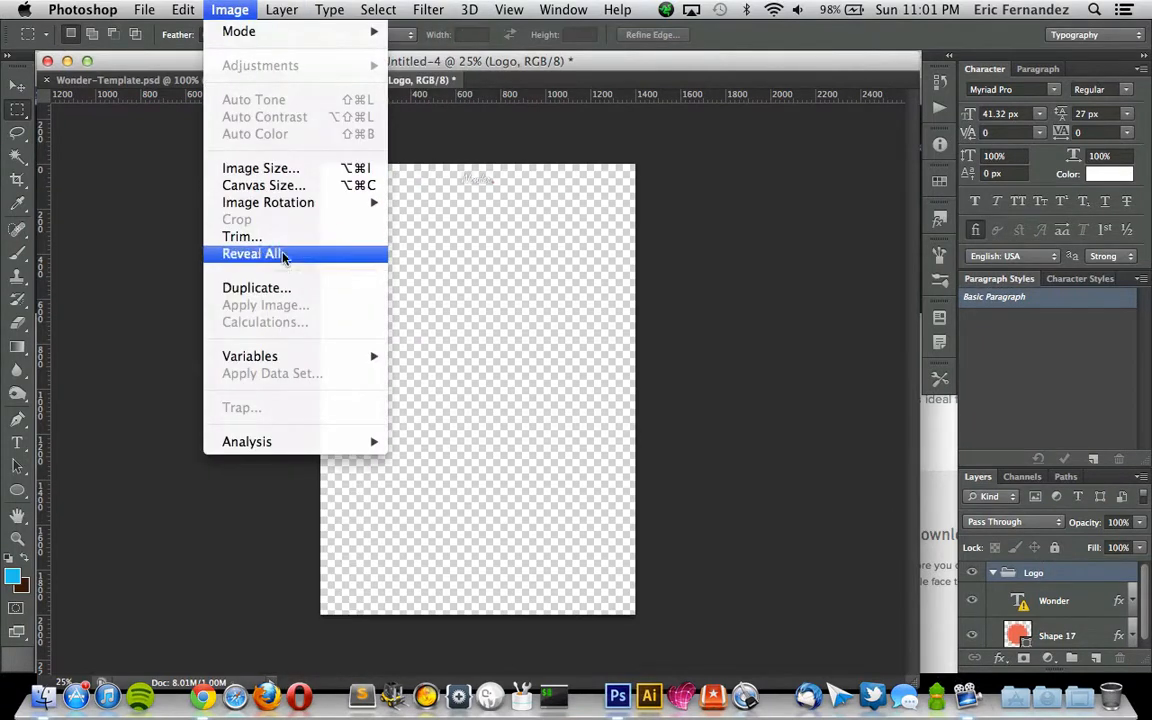
pyautogui.click(242, 236)
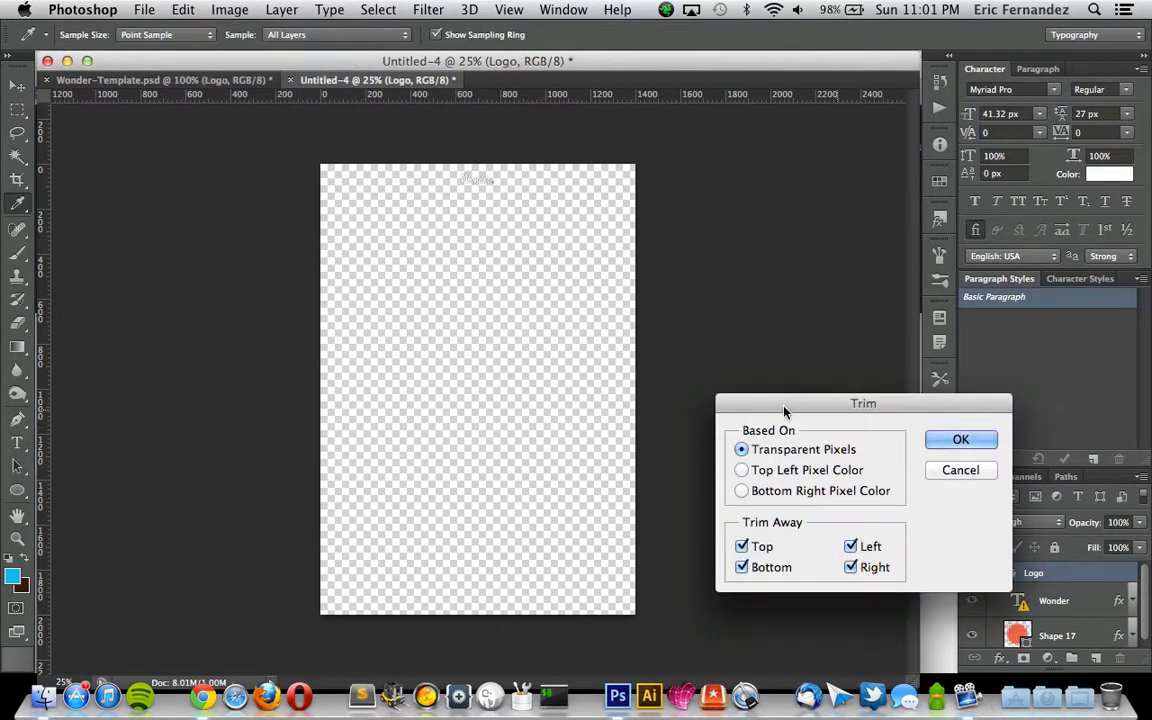
pyautogui.click(960, 440)
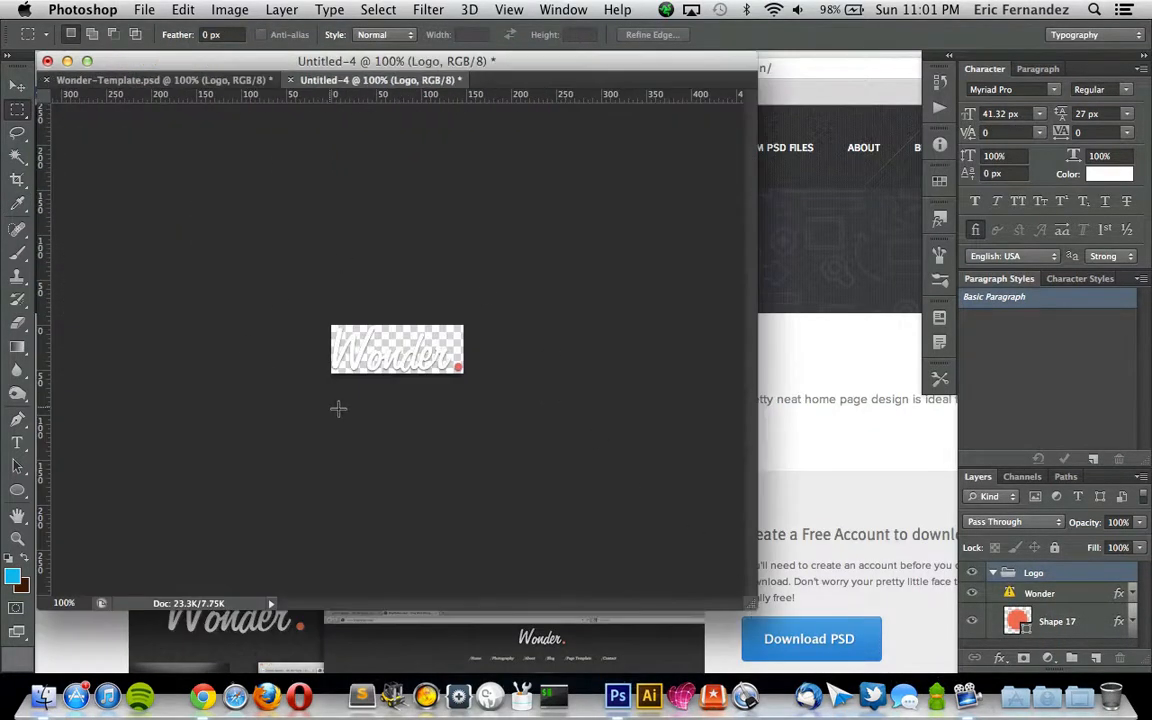
# - Return to the template and create an action set named Eric's Actions
pyautogui.click(163, 80)
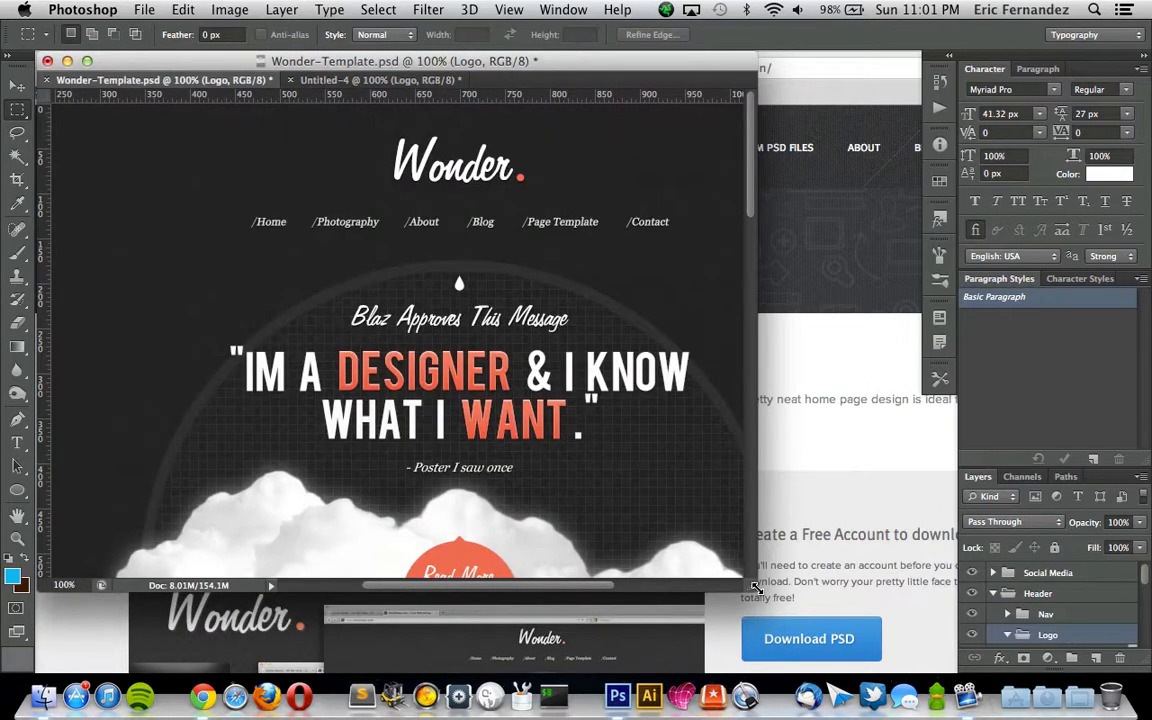
pyautogui.moveTo(755, 592)
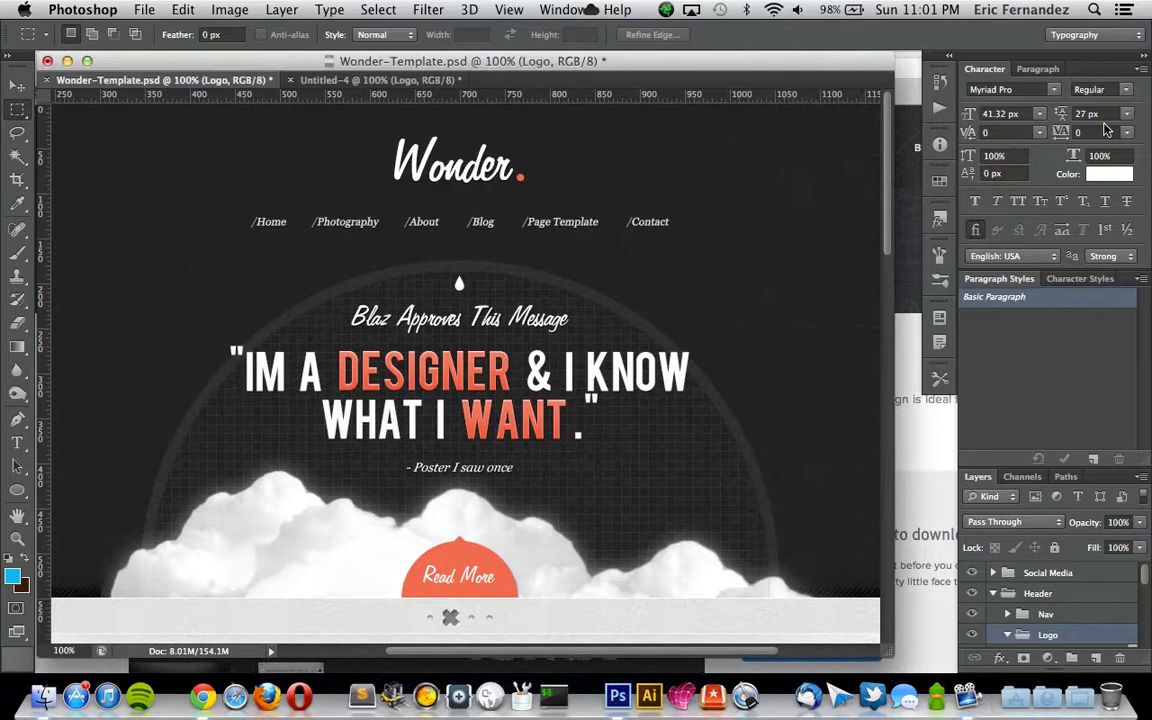
pyautogui.click(564, 9)
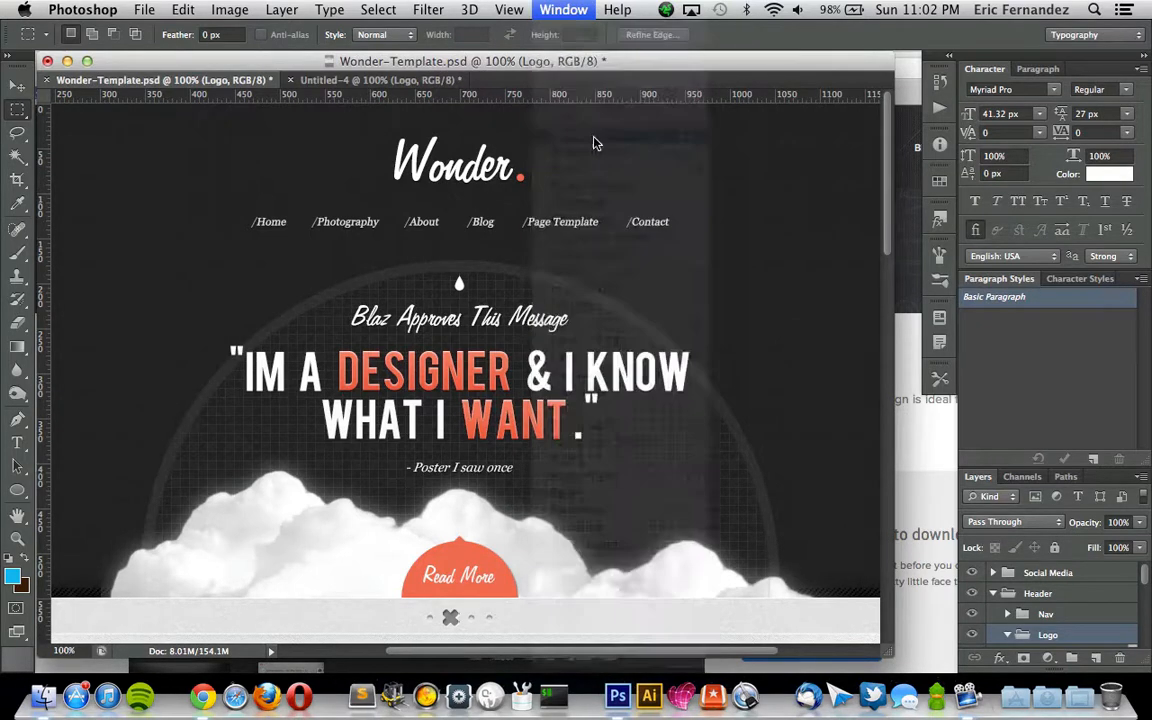
pyautogui.click(563, 9)
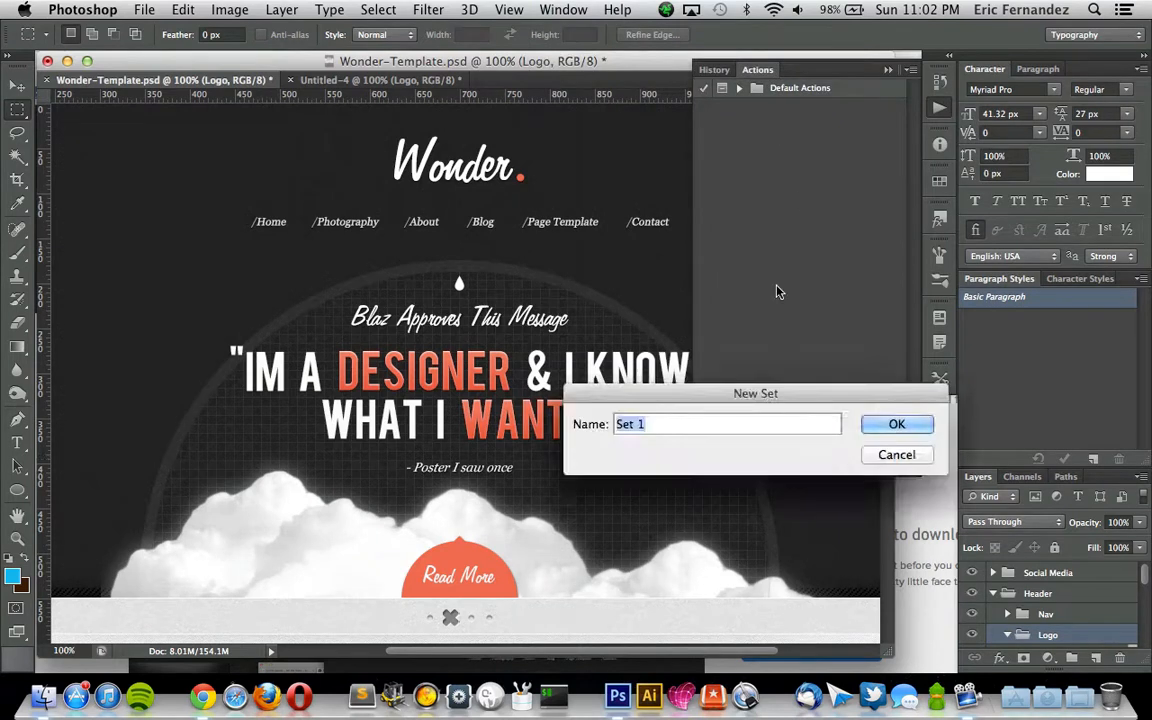
pyautogui.write('E')
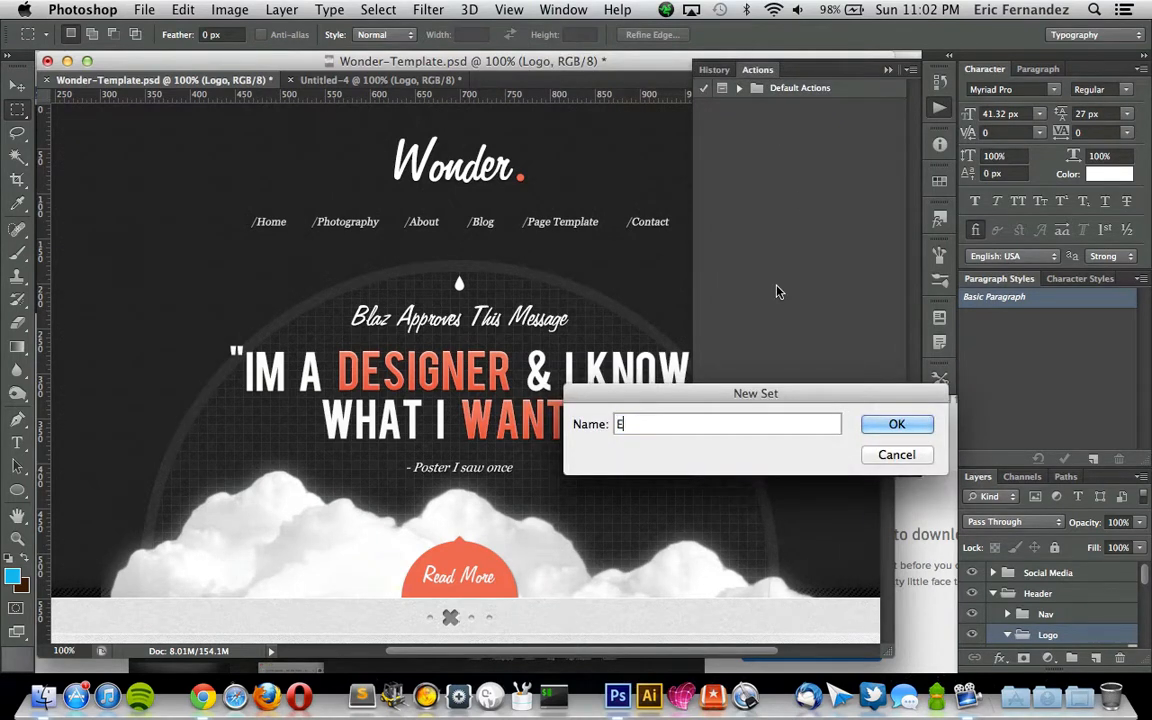
pyautogui.write("ric's A")
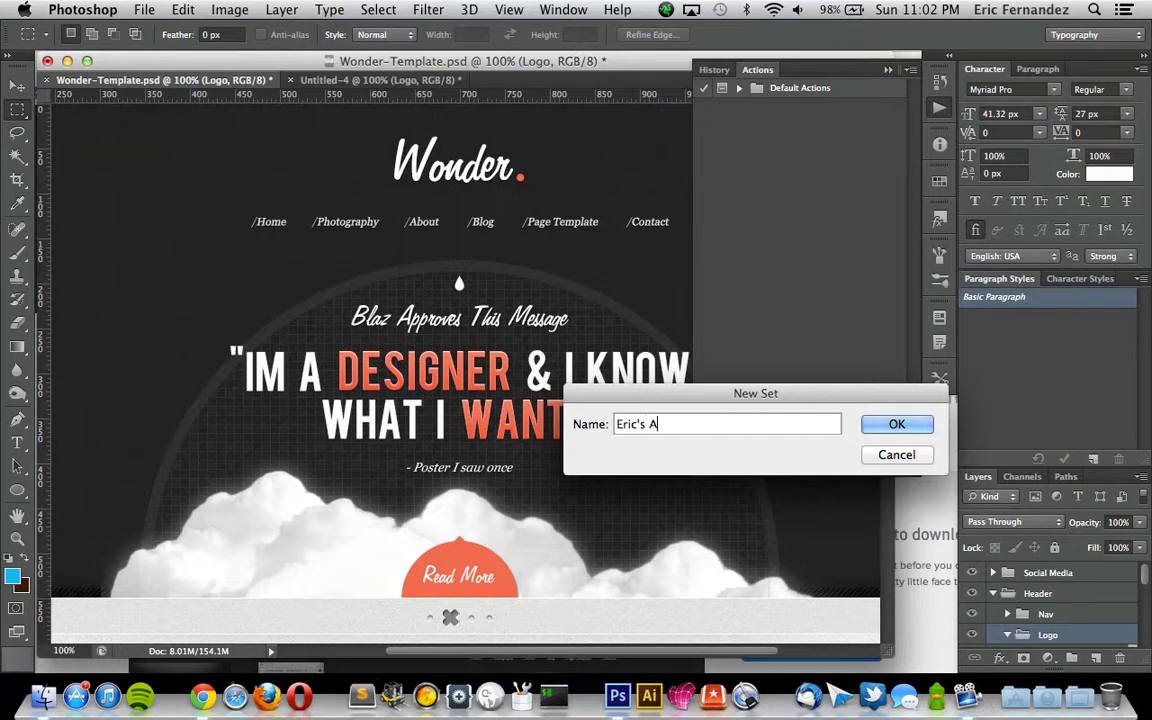
pyautogui.write('ctions')
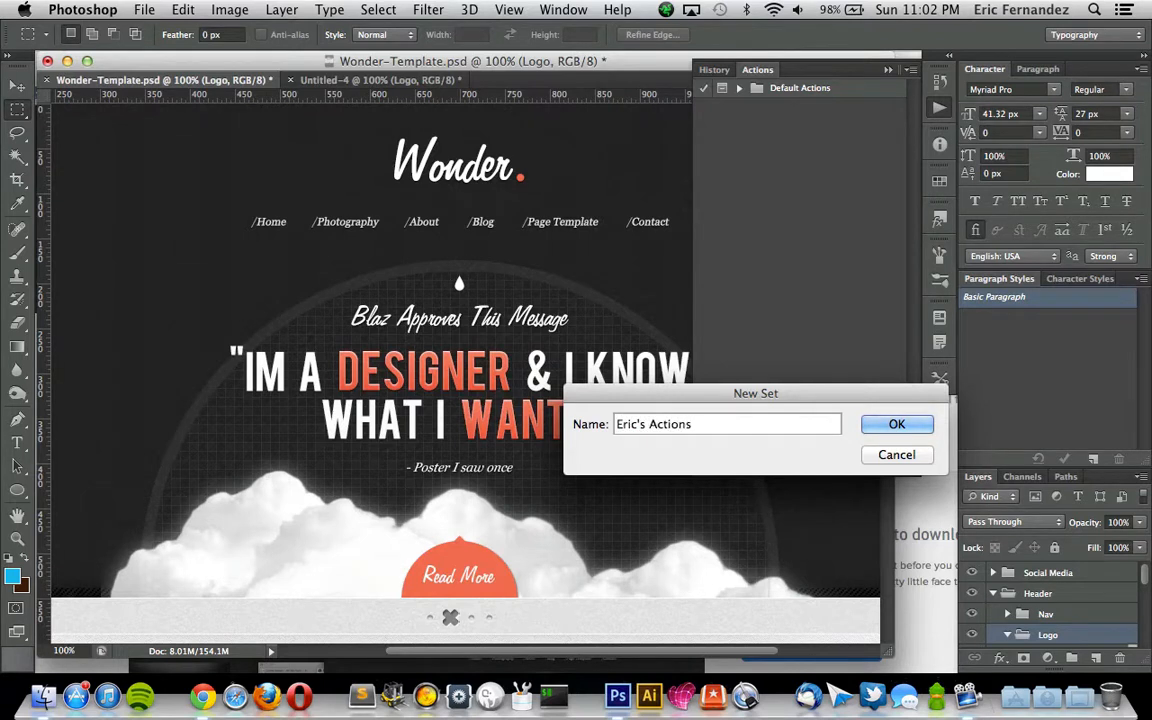
pyautogui.click(896, 423)
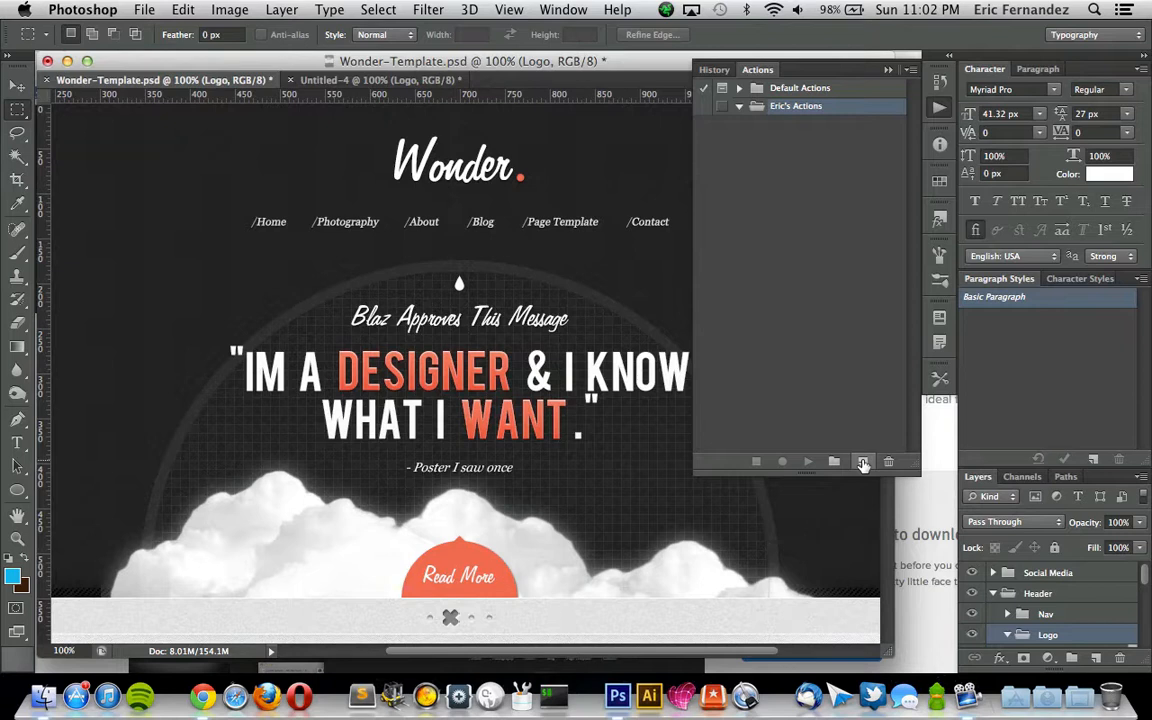
pyautogui.moveTo(863, 461)
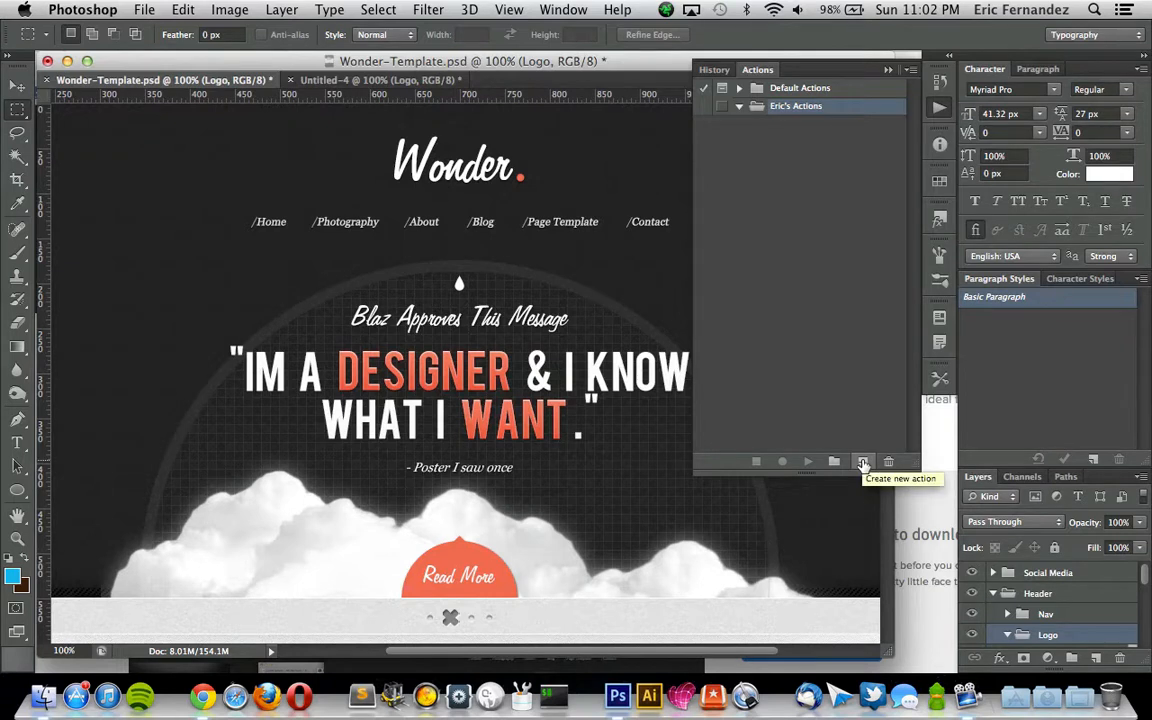
# - Create the action 'slice image' with function key F1 and start recording
pyautogui.click(863, 461)
pyautogui.write('slice')
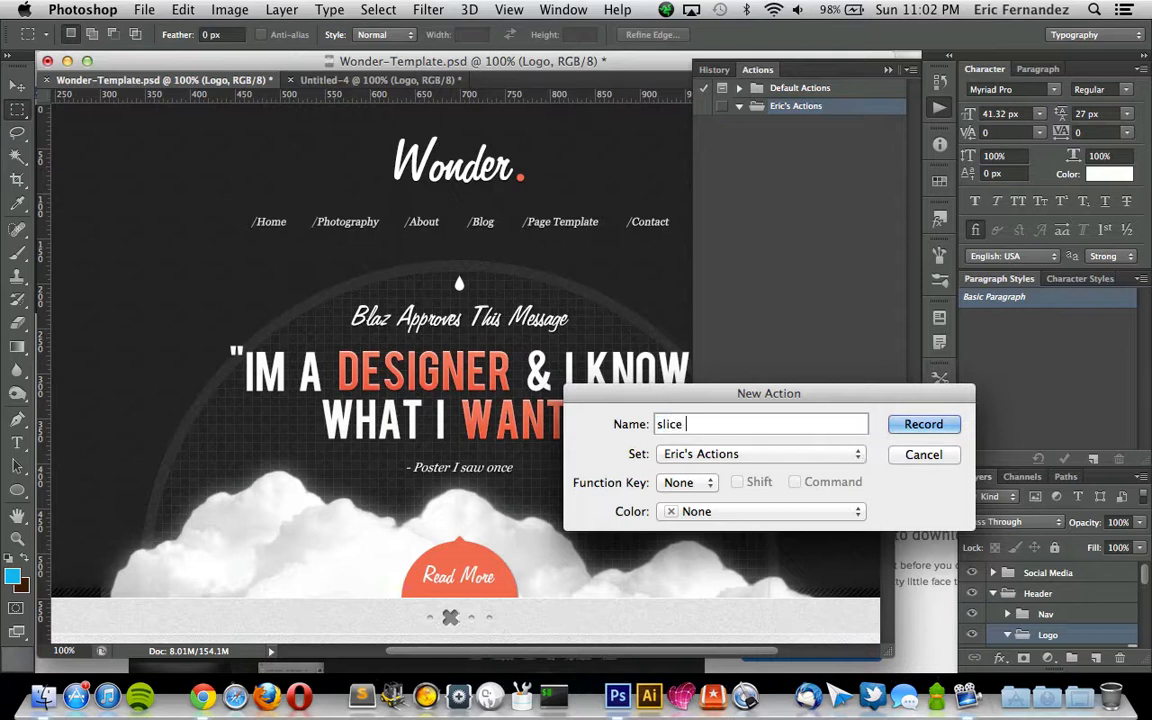
pyautogui.write('image')
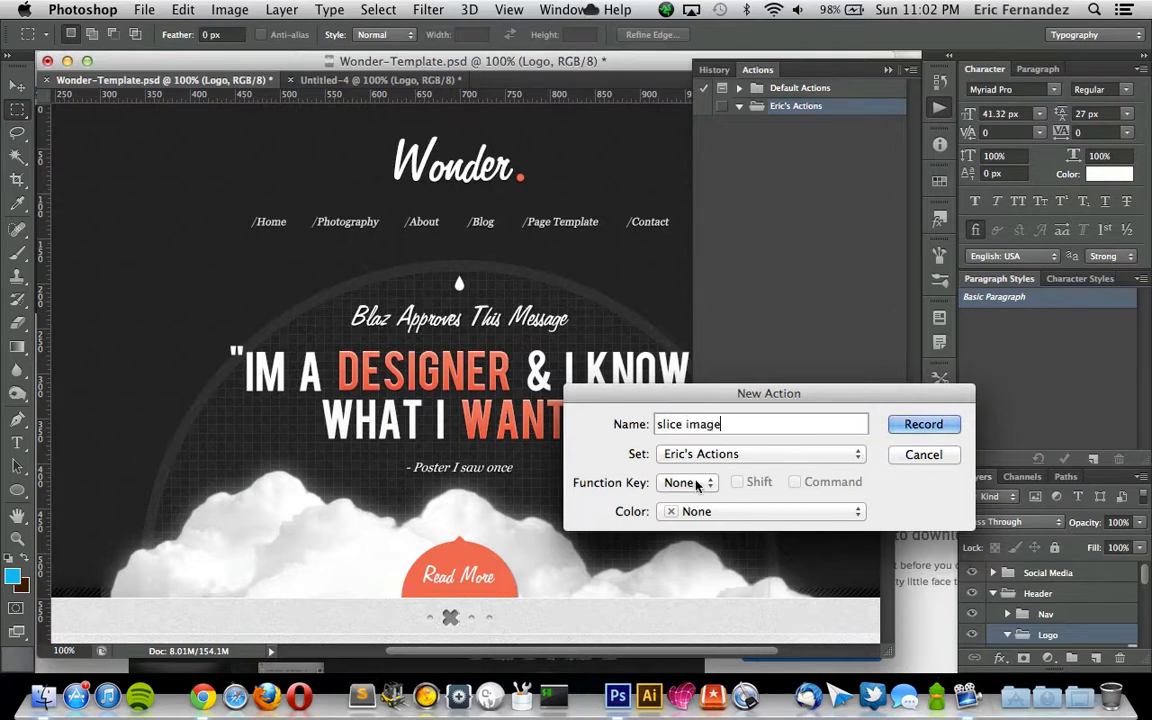
pyautogui.click(687, 482)
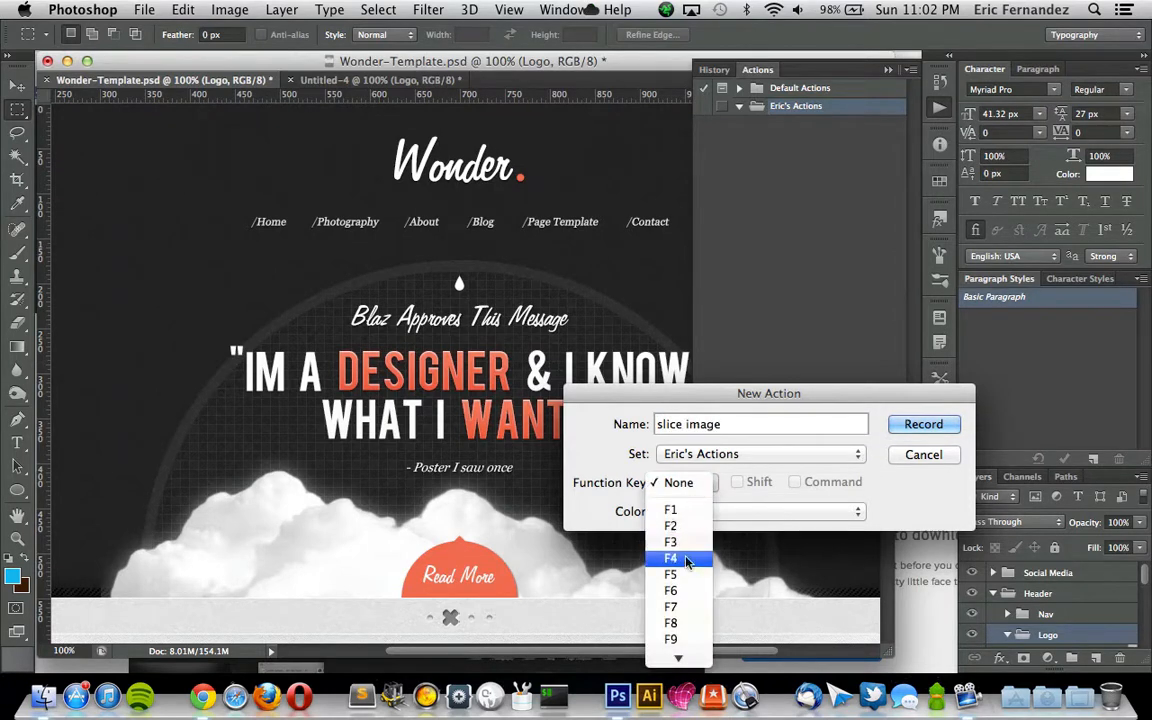
pyautogui.click(670, 509)
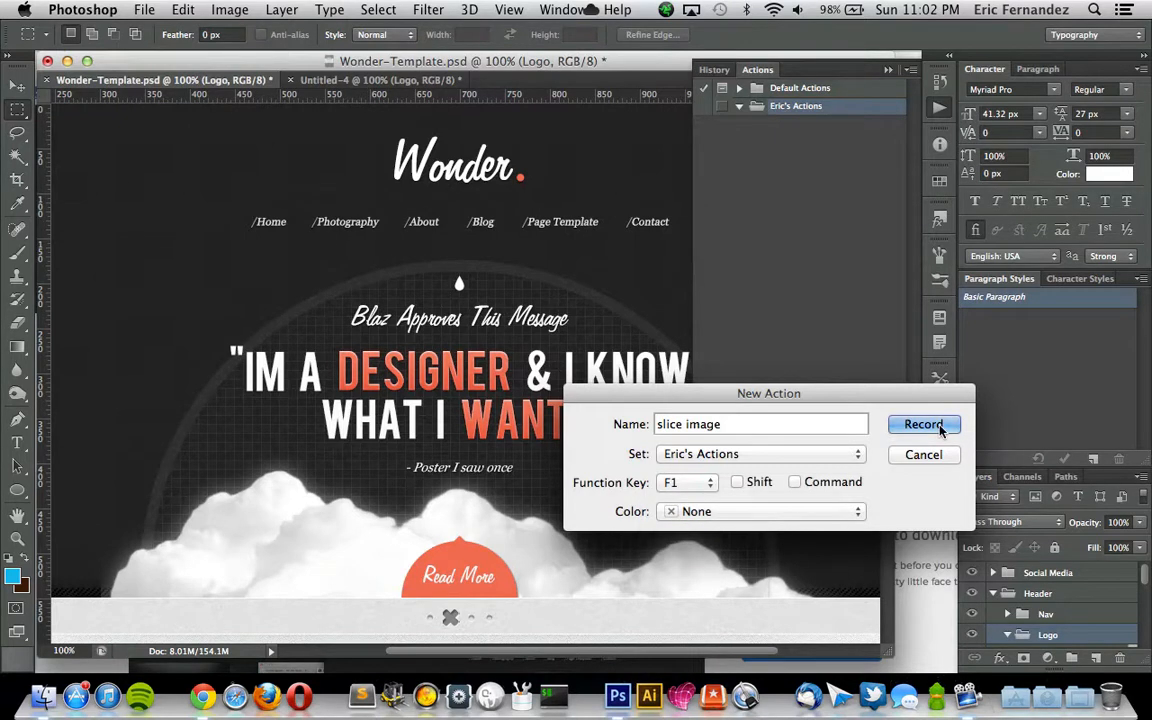
pyautogui.click(922, 424)
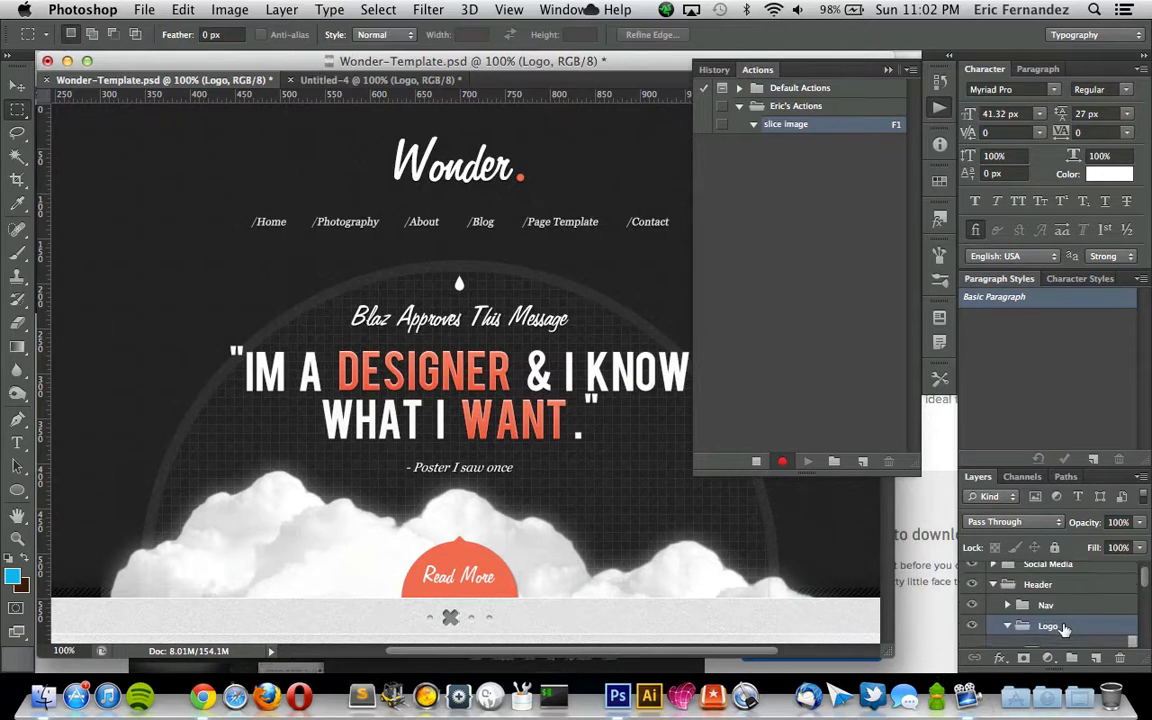
# - Record duplicating the Logo group into a new document and trimming its transparent pixels
pyautogui.click(1007, 625)
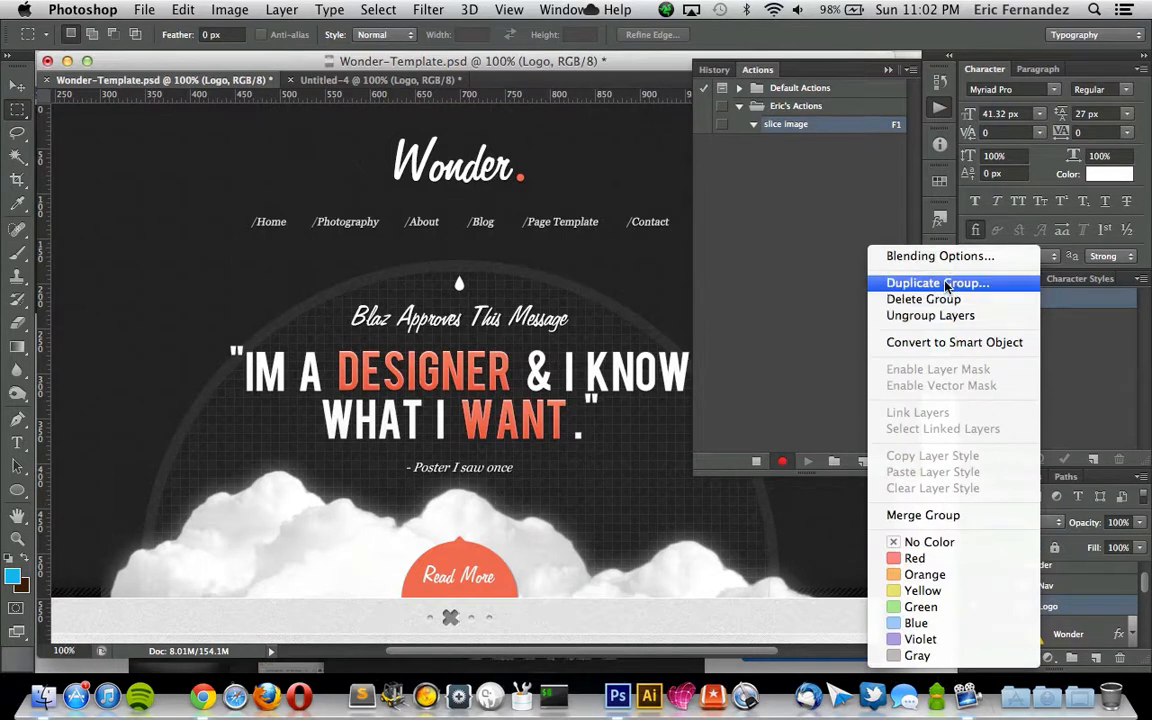
pyautogui.click(937, 282)
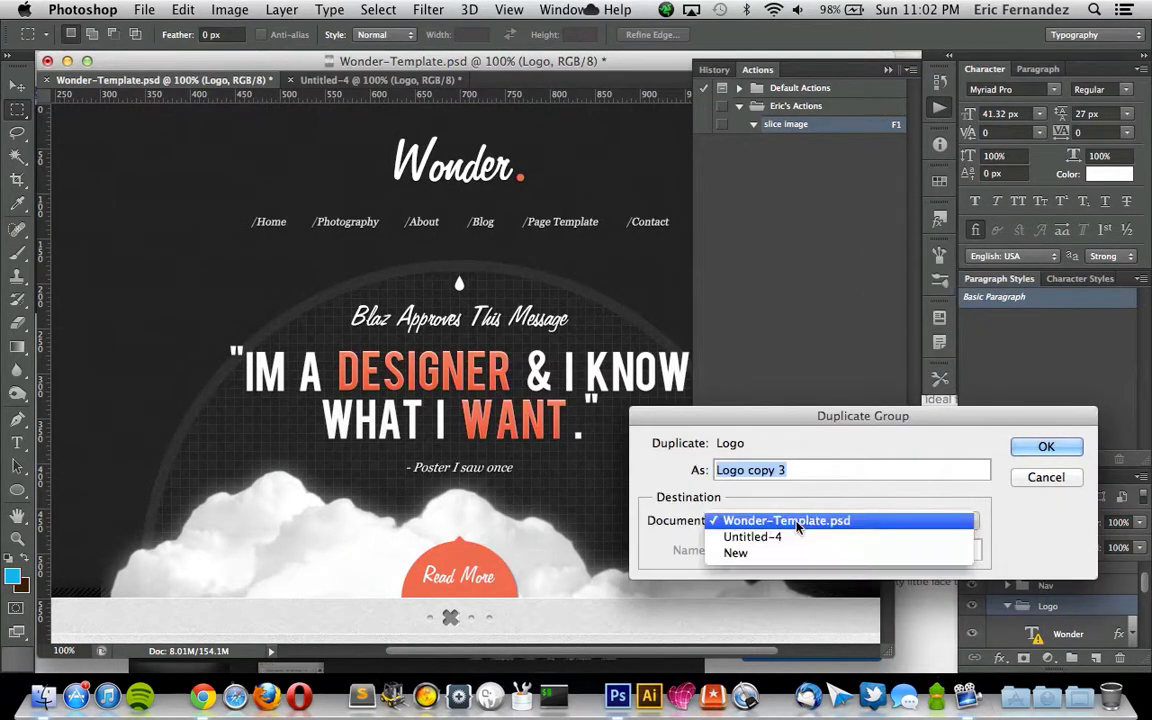
pyautogui.click(735, 552)
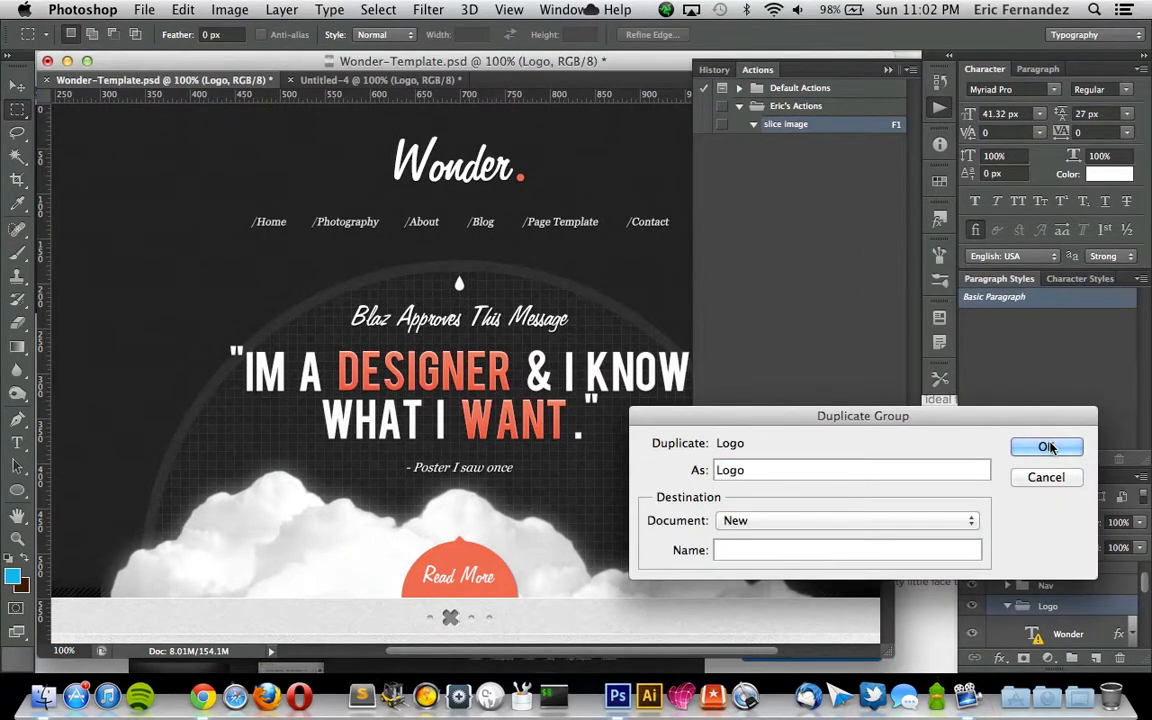
pyautogui.click(1046, 447)
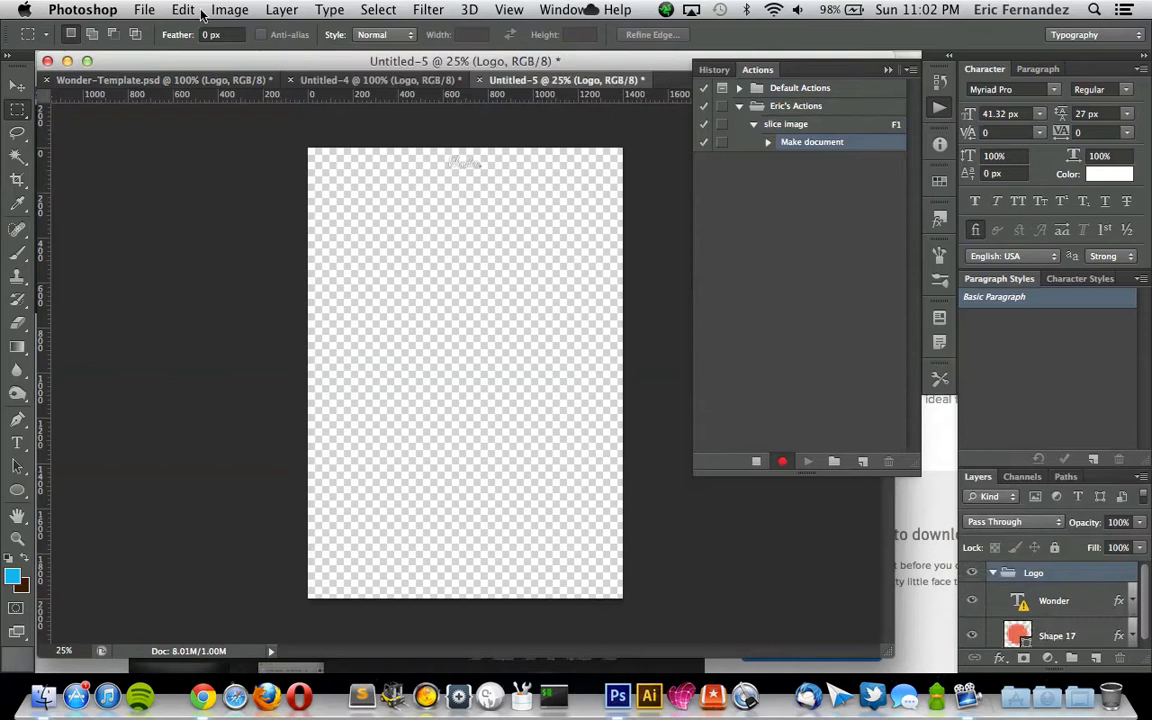
pyautogui.click(229, 9)
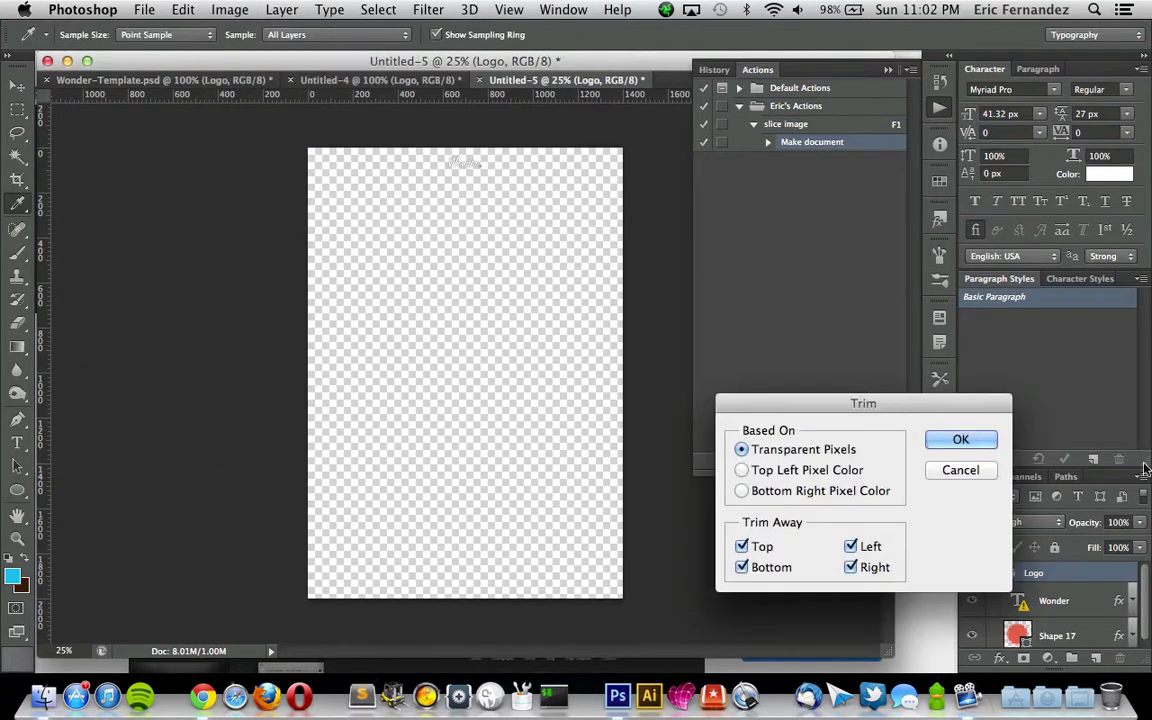
pyautogui.click(960, 439)
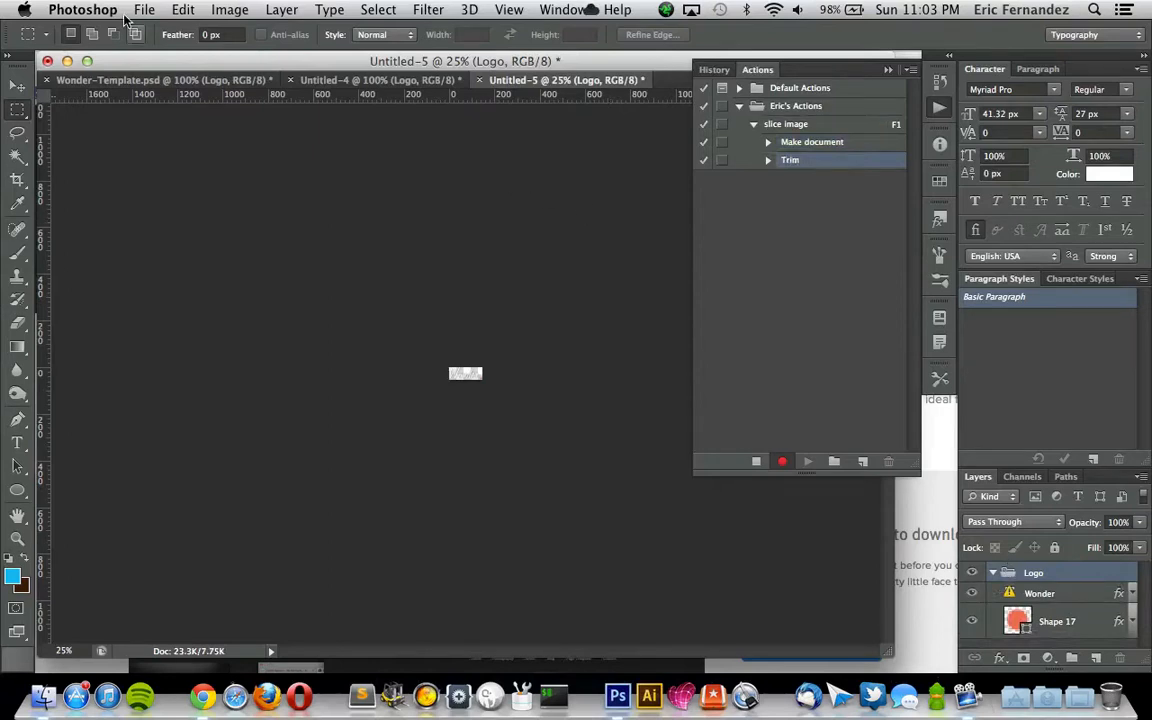
# - Insert the File > Save for Web menu item as a step in the action
pyautogui.click(144, 9)
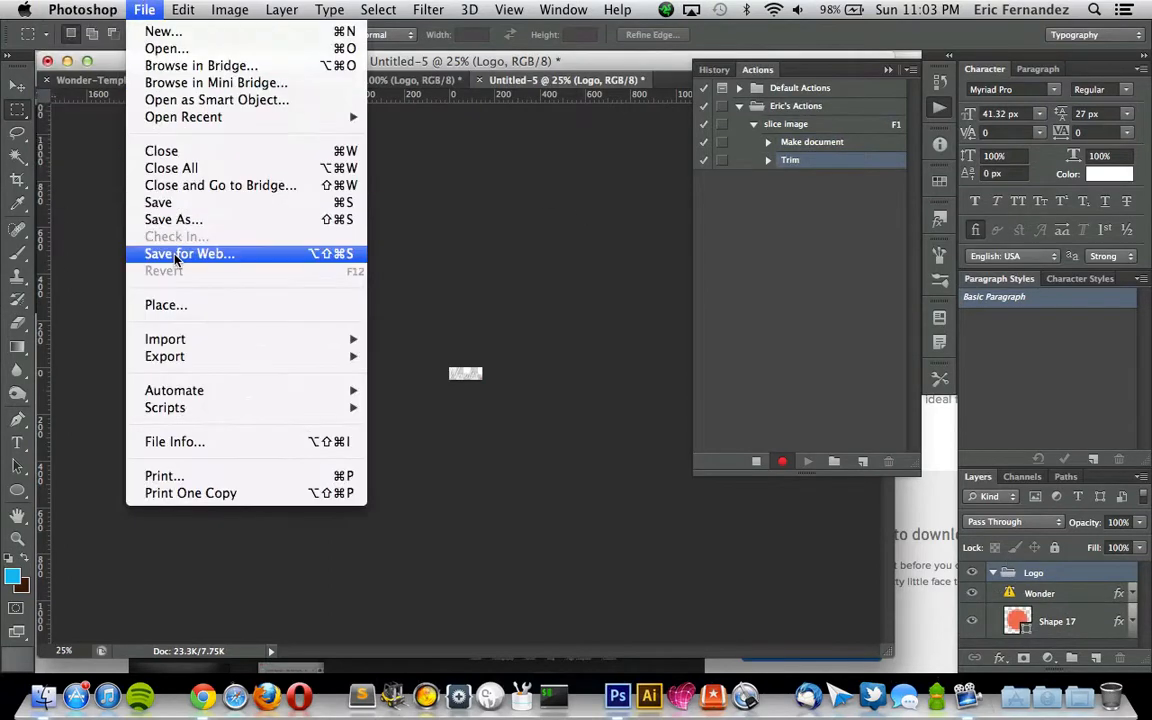
pyautogui.moveTo(810, 293)
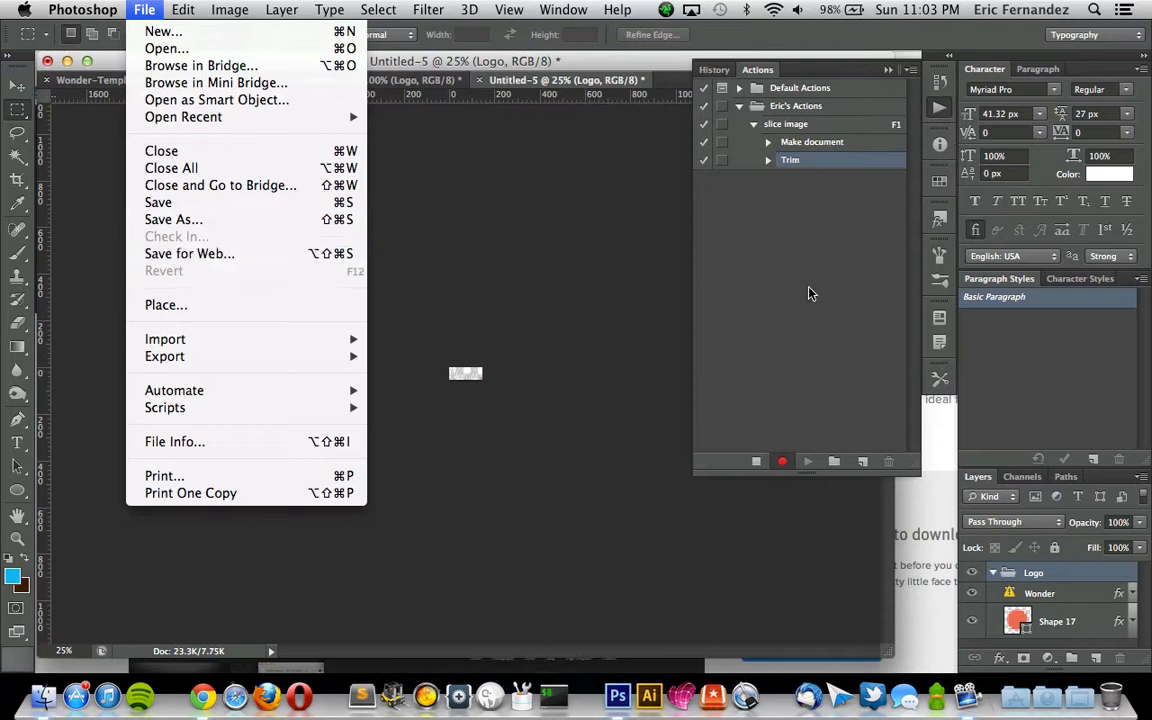
pyautogui.click(888, 69)
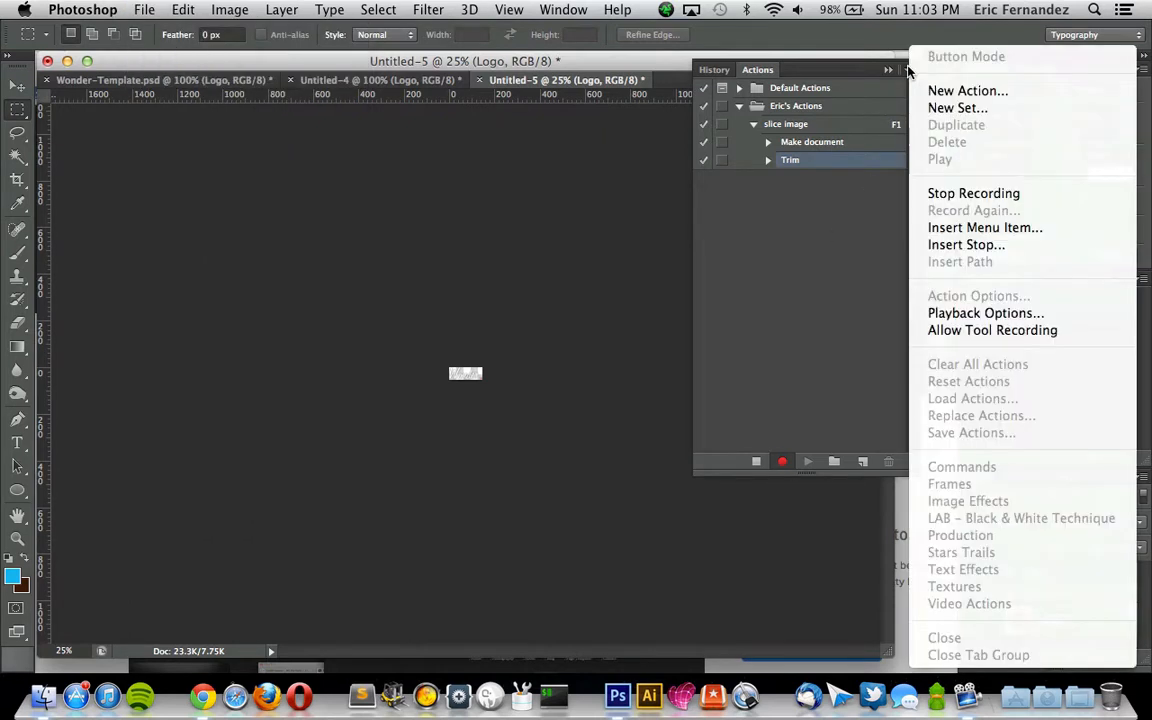
pyautogui.moveTo(990, 290)
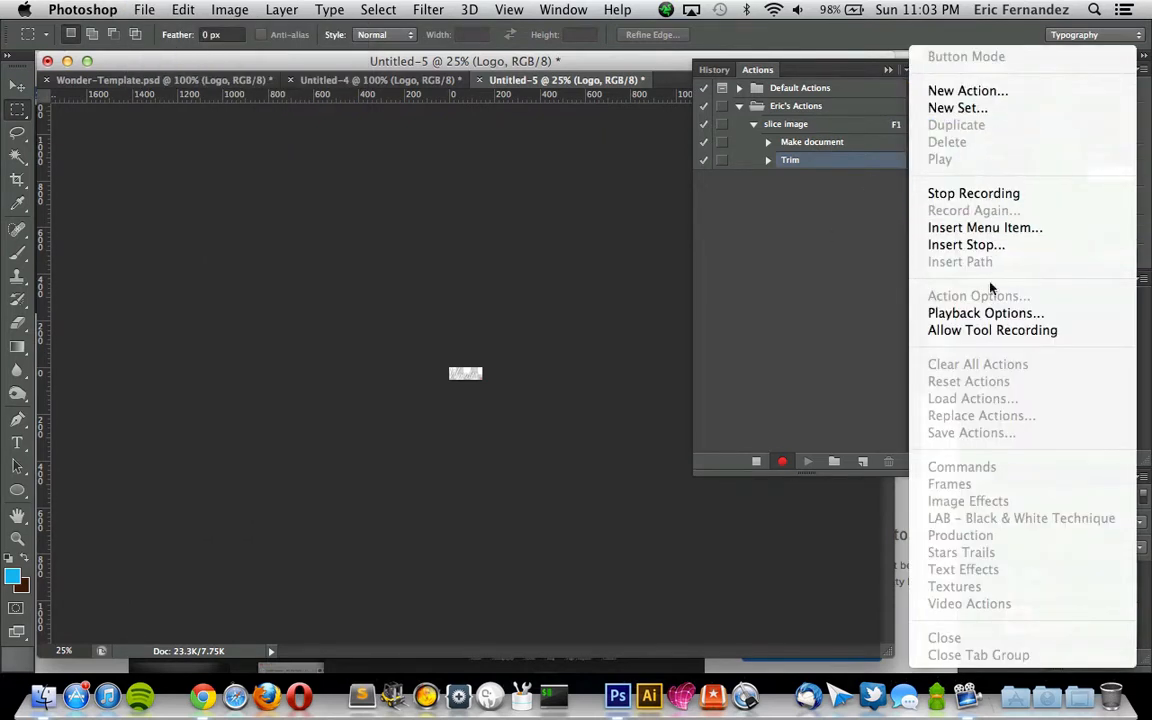
pyautogui.click(985, 227)
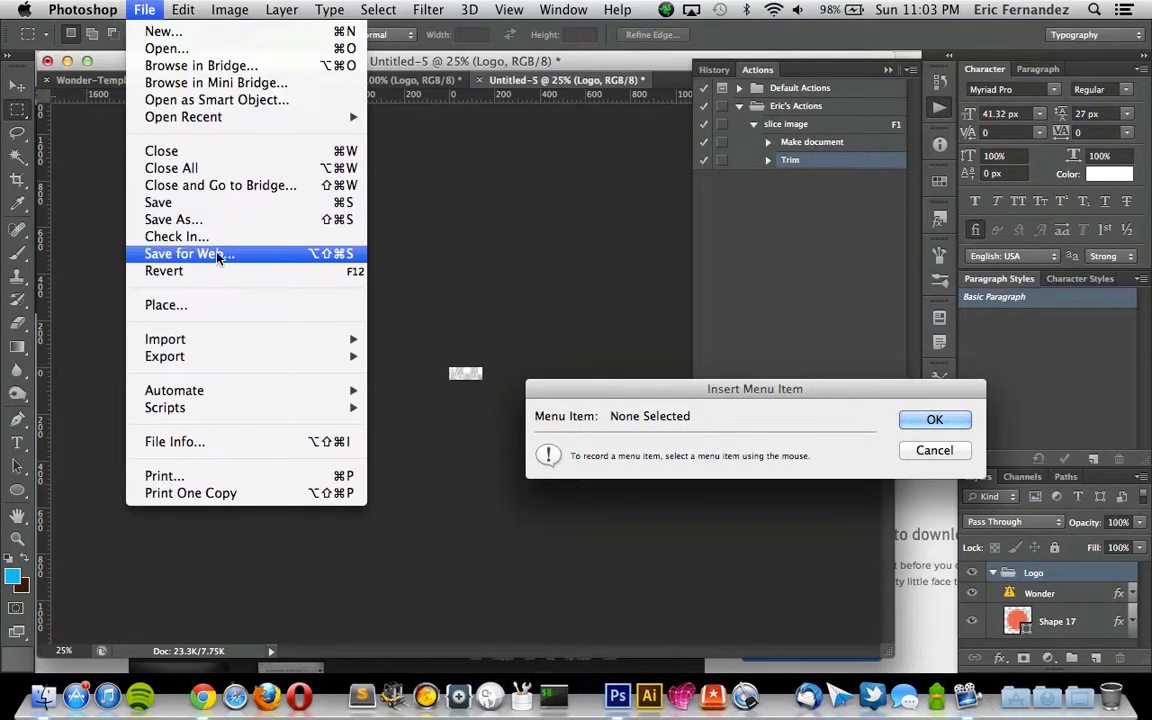
pyautogui.click(189, 253)
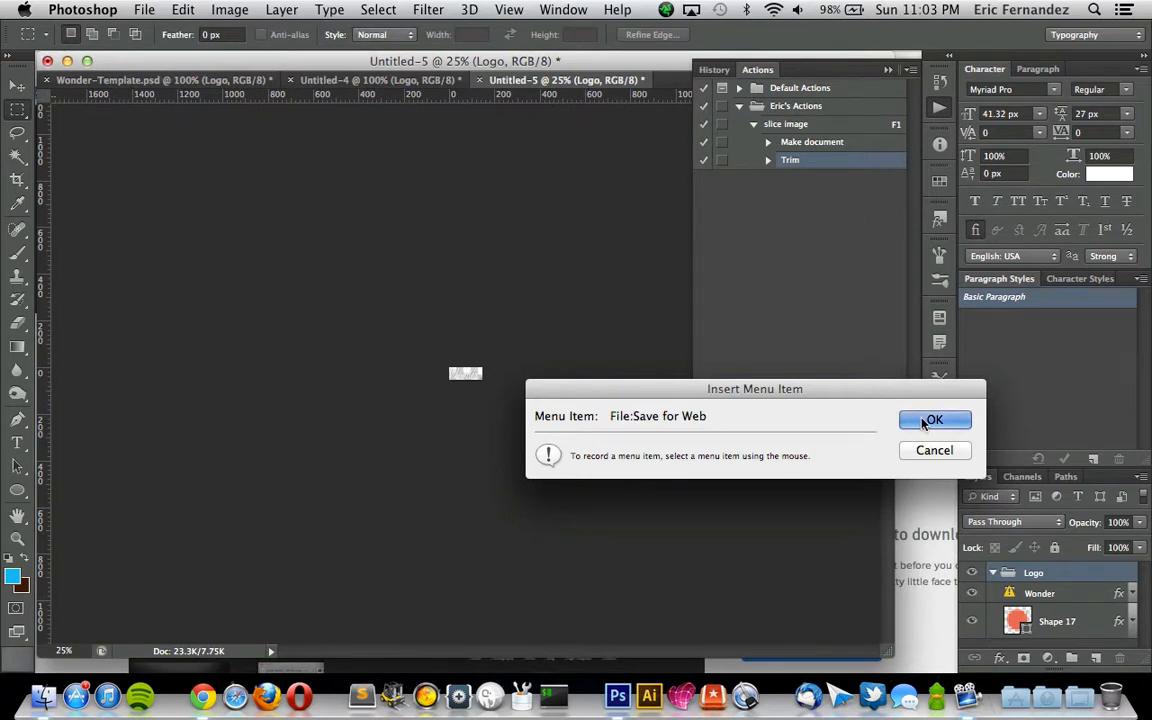
pyautogui.click(934, 419)
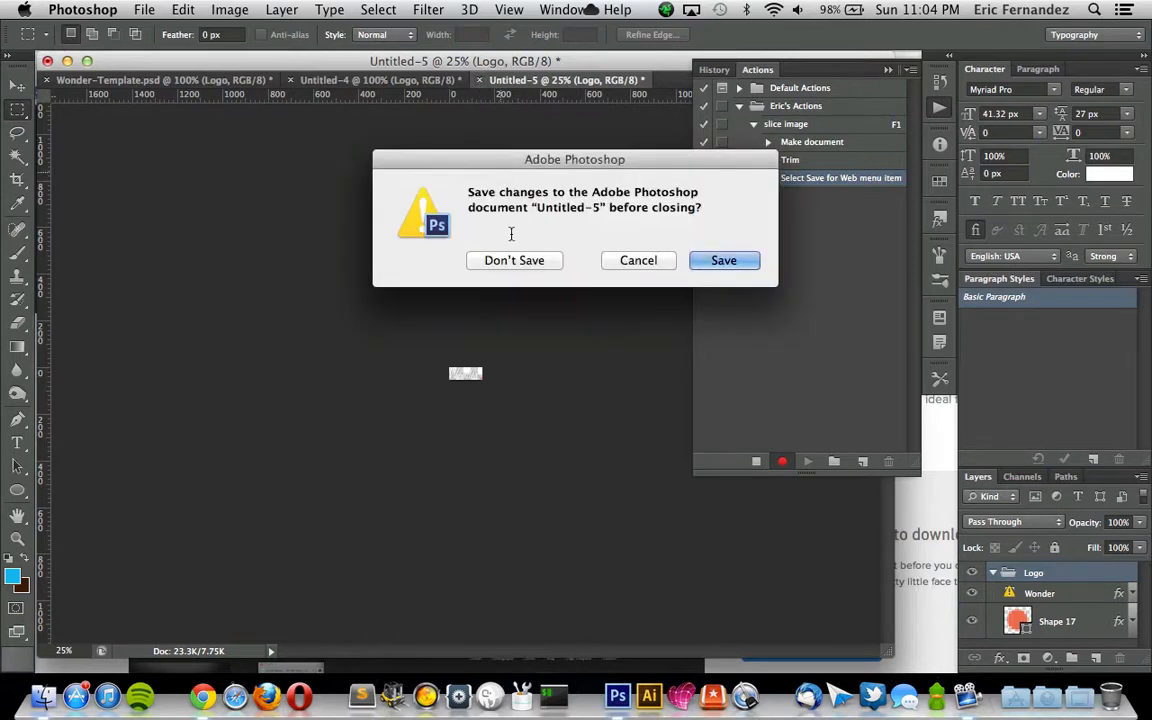
# - Close Untitled-5 without saving, back to the Wonder template
pyautogui.click(514, 260)
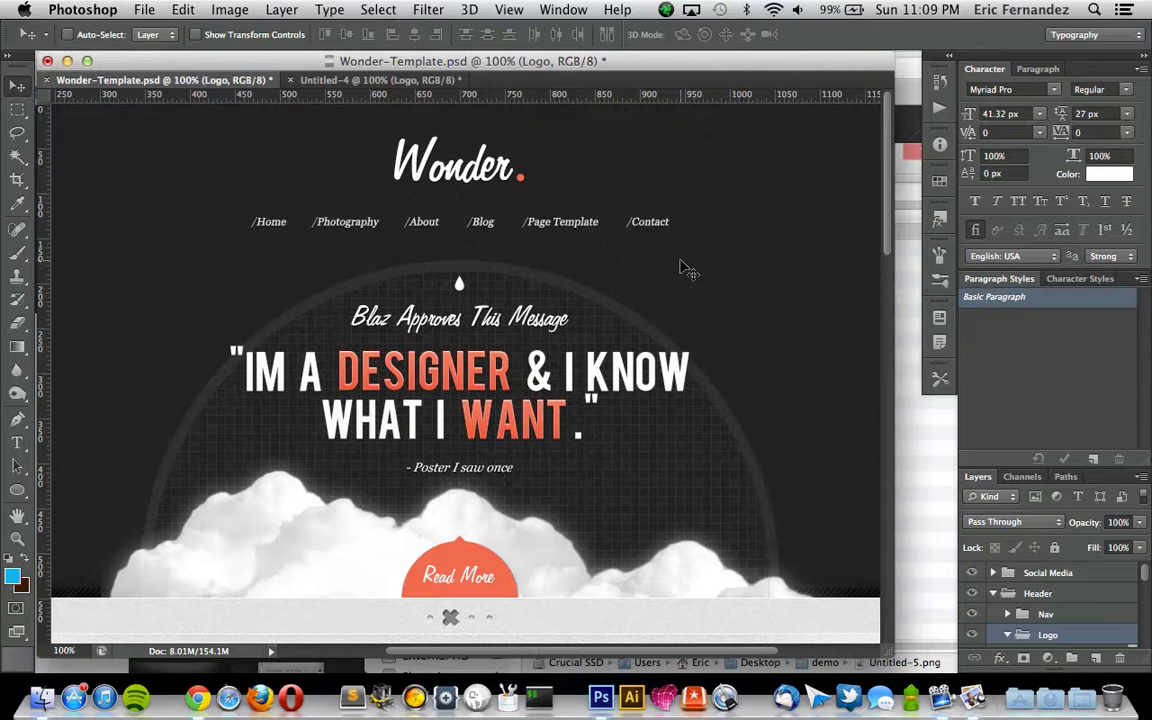
pyautogui.scroll(-3)
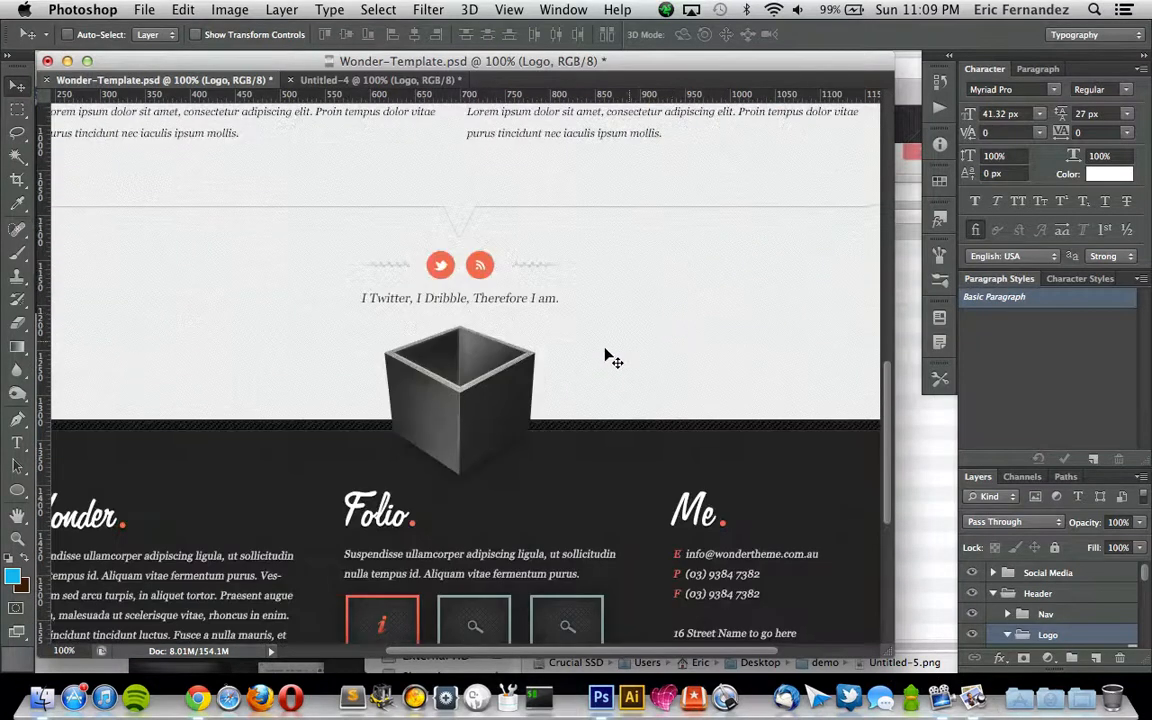